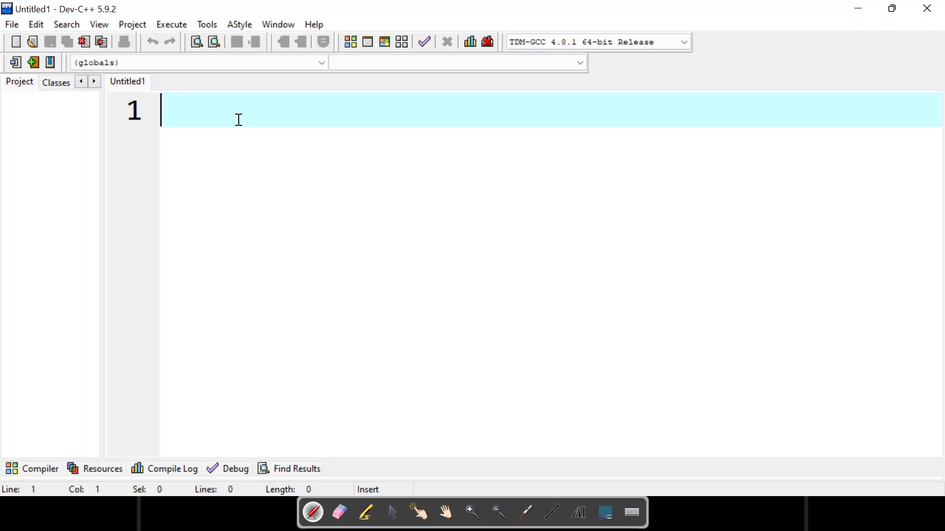
# Write the comment //String concatenation using pointers at the top of the file
pyautogui.write('//')
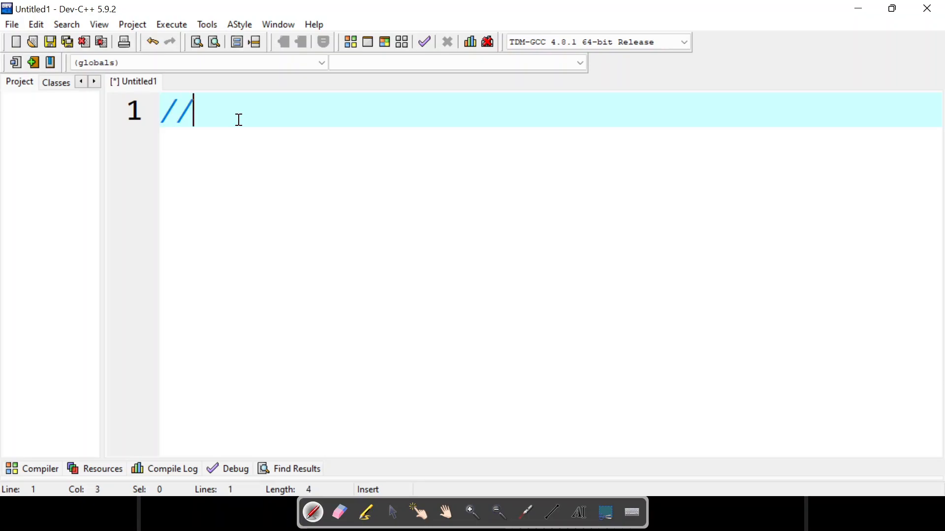
pyautogui.write('String concate')
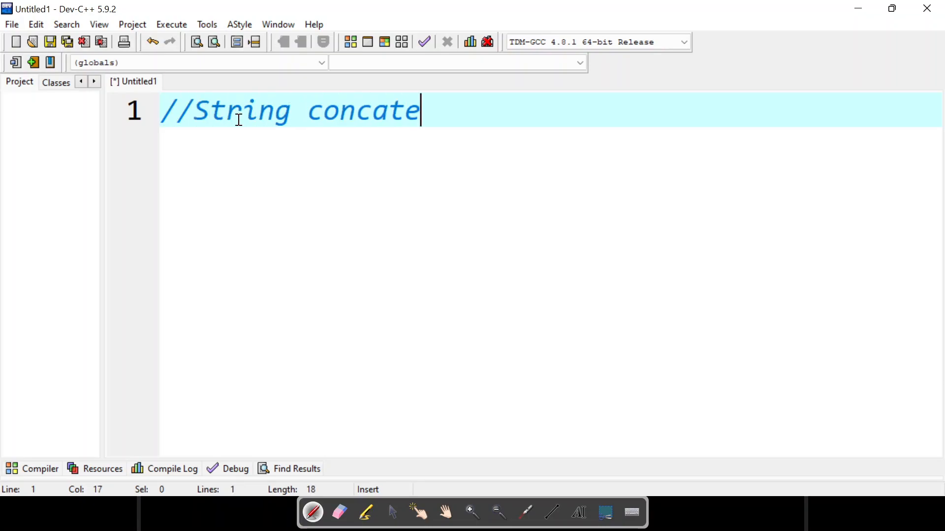
pyautogui.write('nation using pointers')
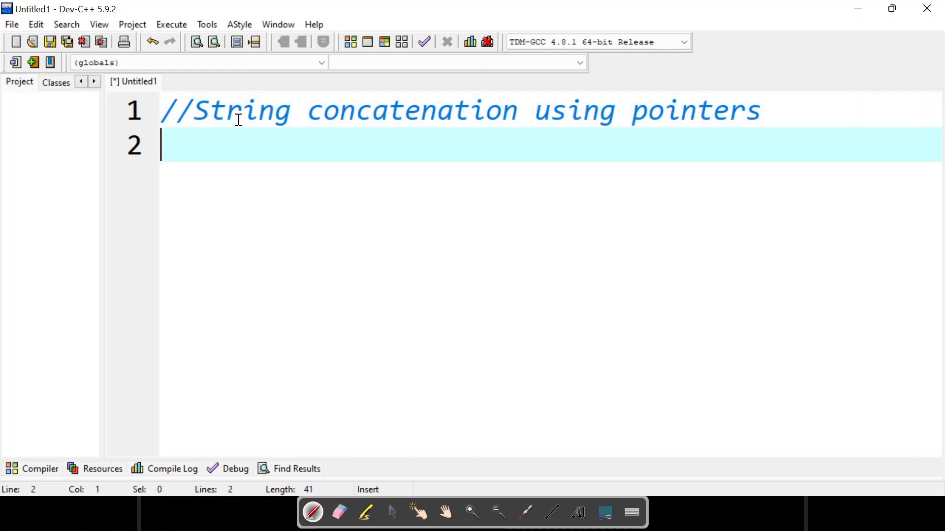
# Add the #include<stdio.h> line below the comment
pyautogui.write('#incl')
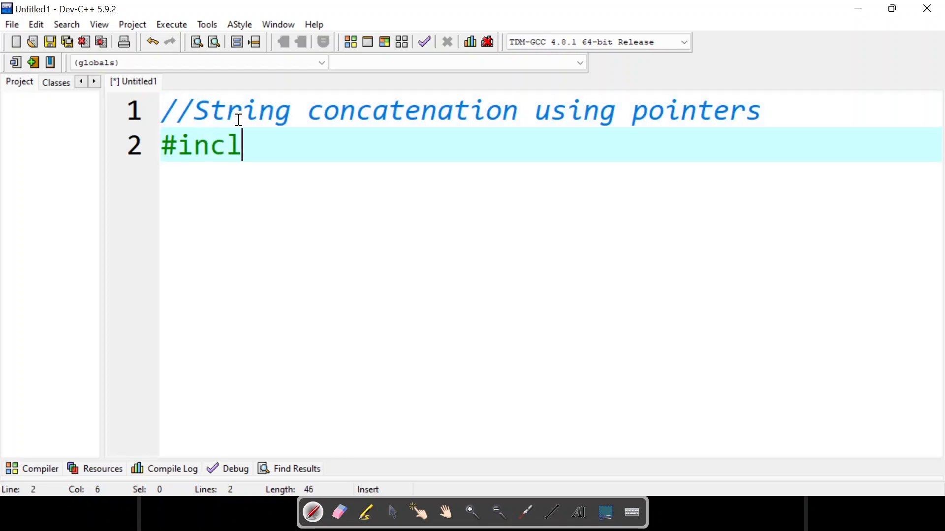
pyautogui.write('ude<st>')
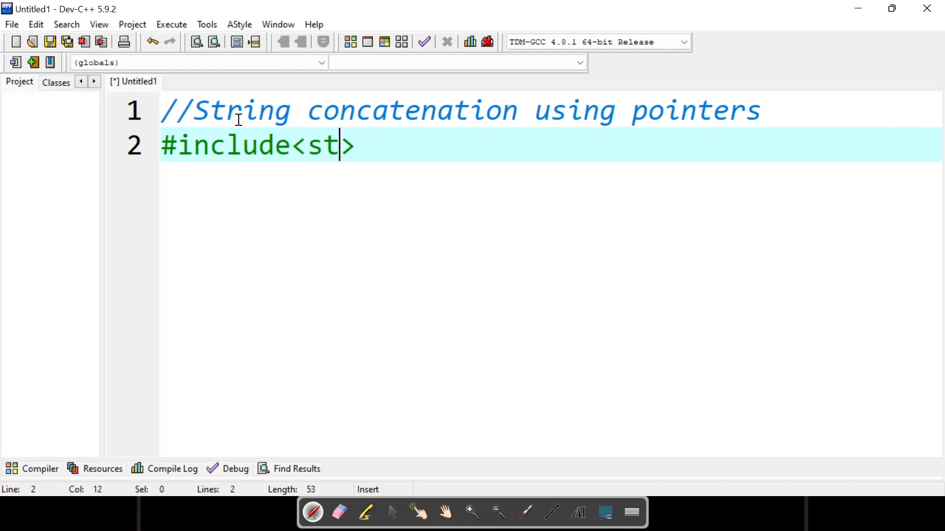
pyautogui.write('dio.h')
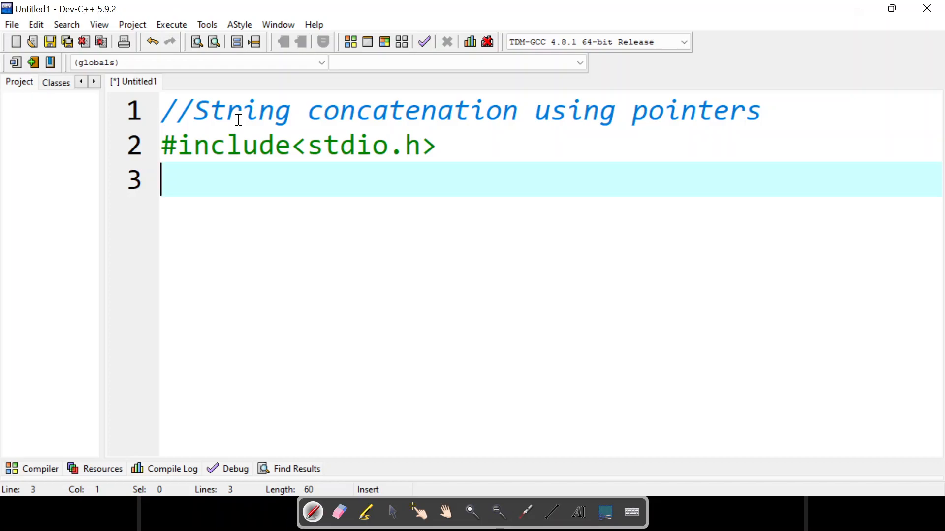
# Start int main() and declare char str1[] holding "Hello"
pyautogui.write('int main')
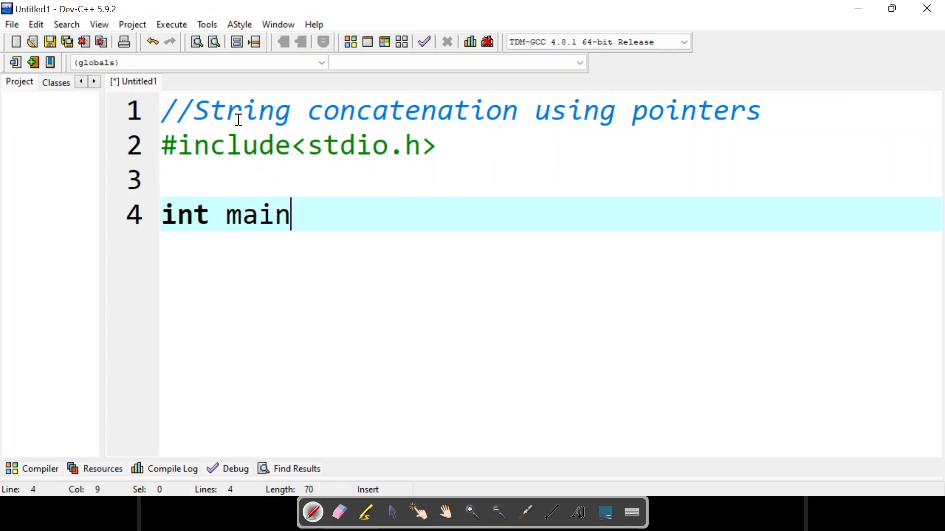
pyautogui.write('()')
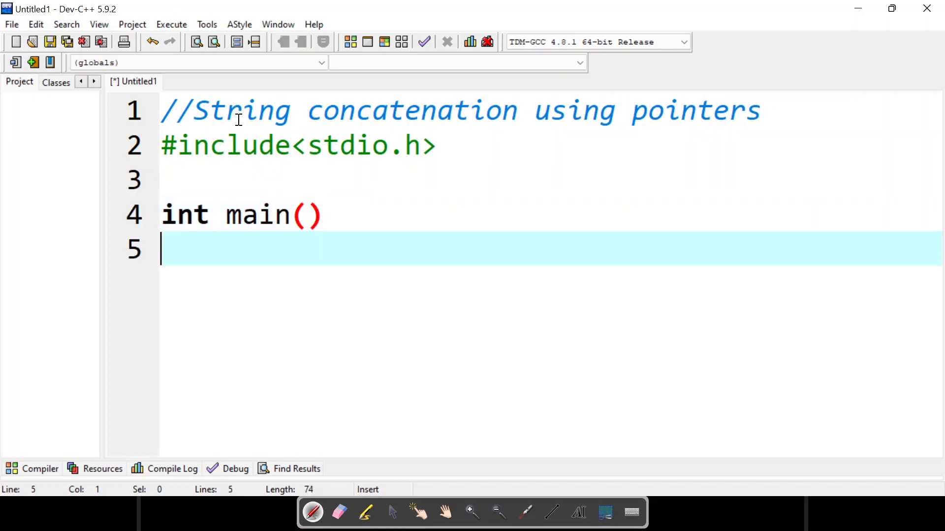
pyautogui.write('{')
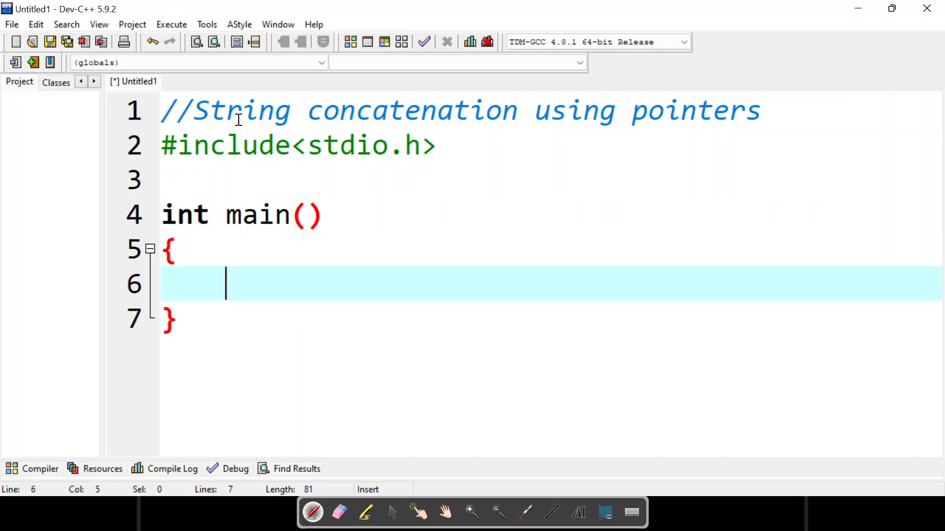
pyautogui.write('char')
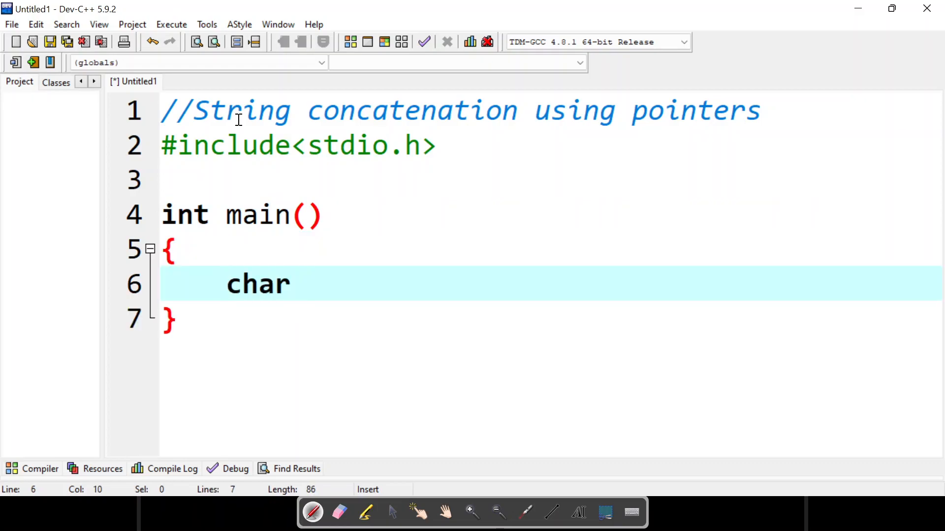
pyautogui.write('str')
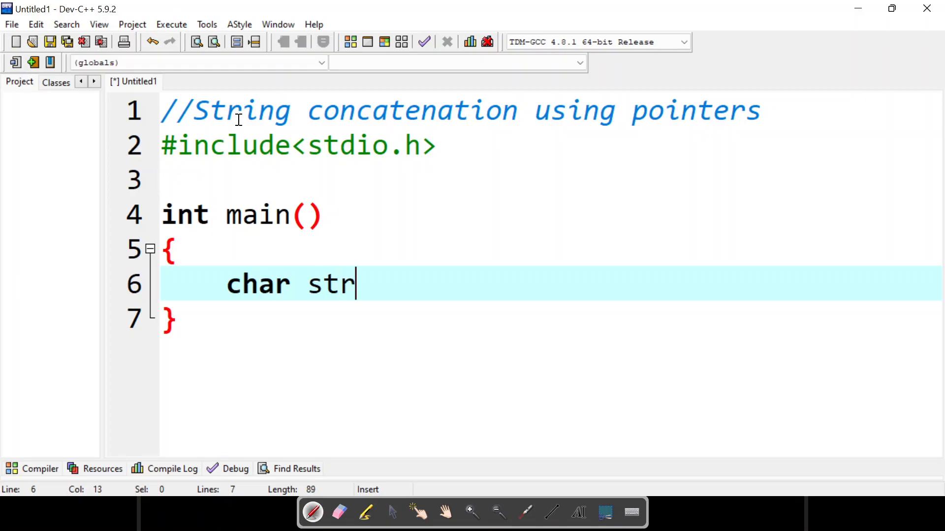
pyautogui.write('1[]=')
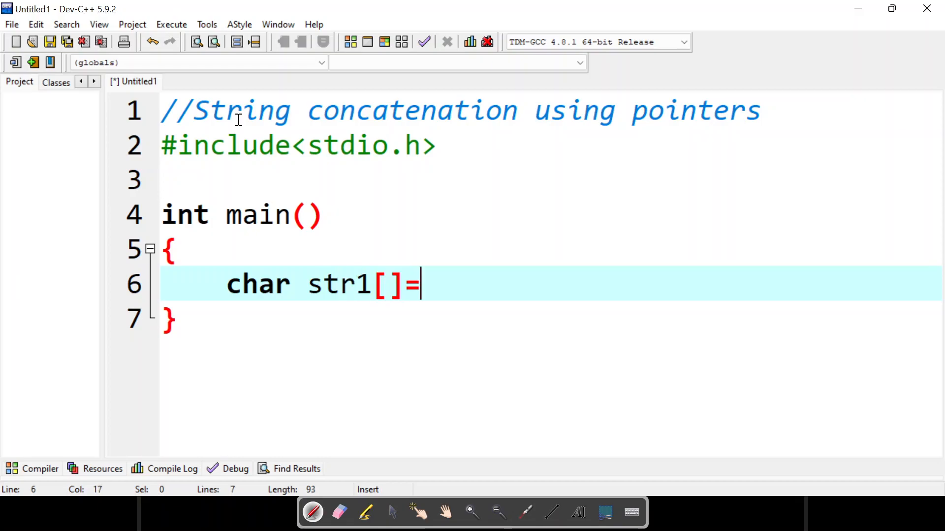
pyautogui.write('"Hel"')
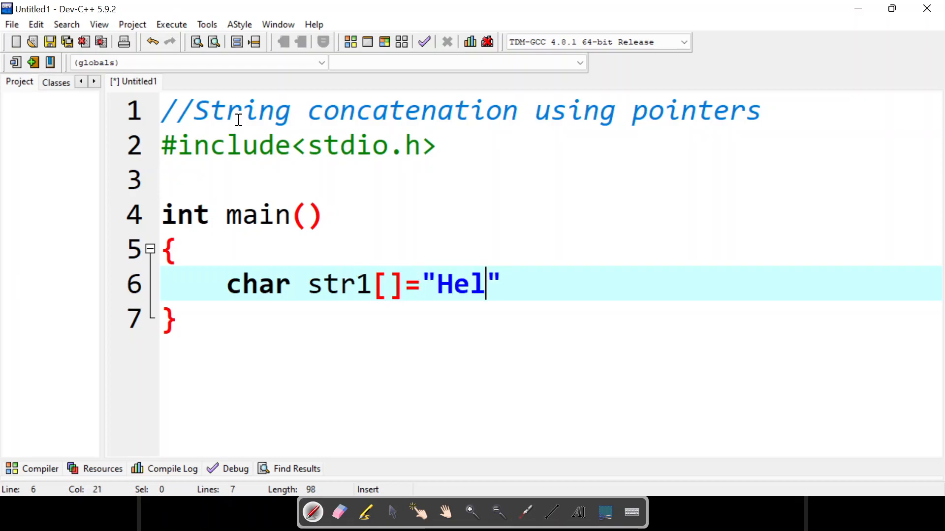
pyautogui.write('lo')
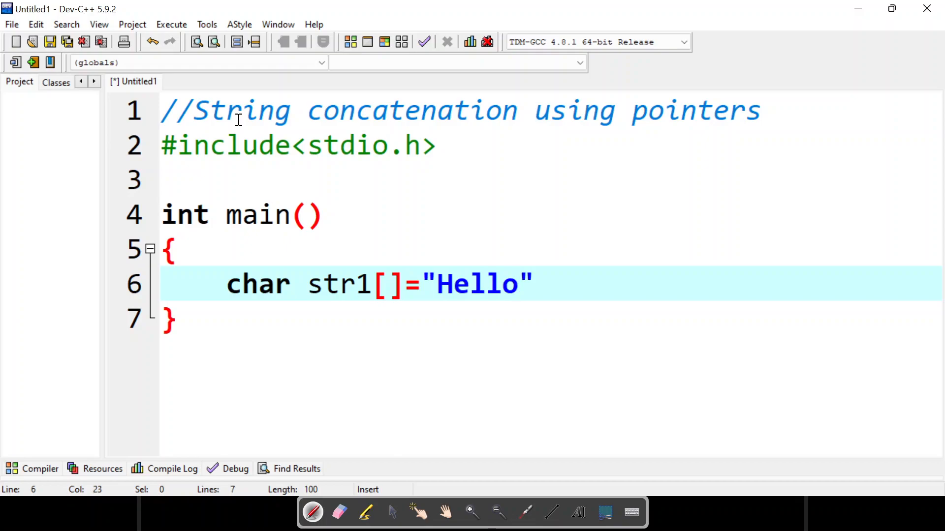
# Extend the declaration with str2[]="World" and end it with a semicolon
pyautogui.click(535, 284)
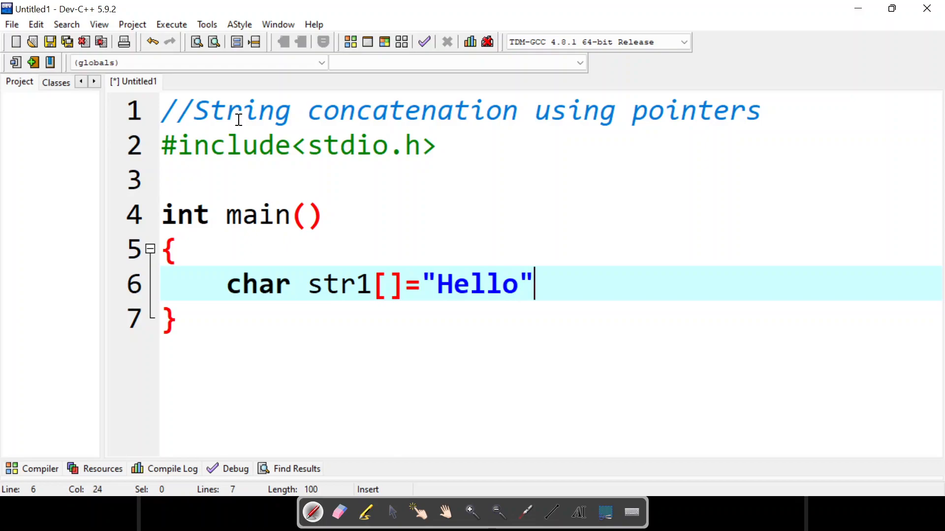
pyautogui.write(',str2')
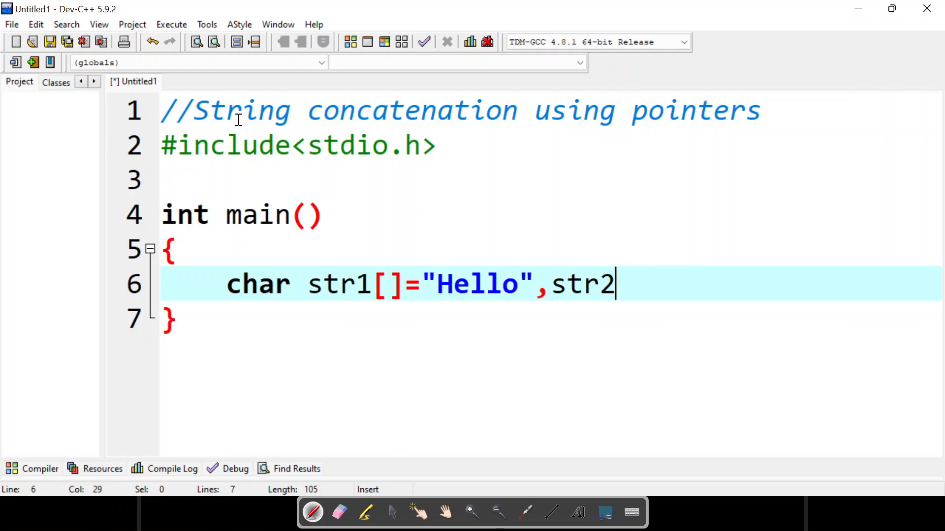
pyautogui.write('[]')
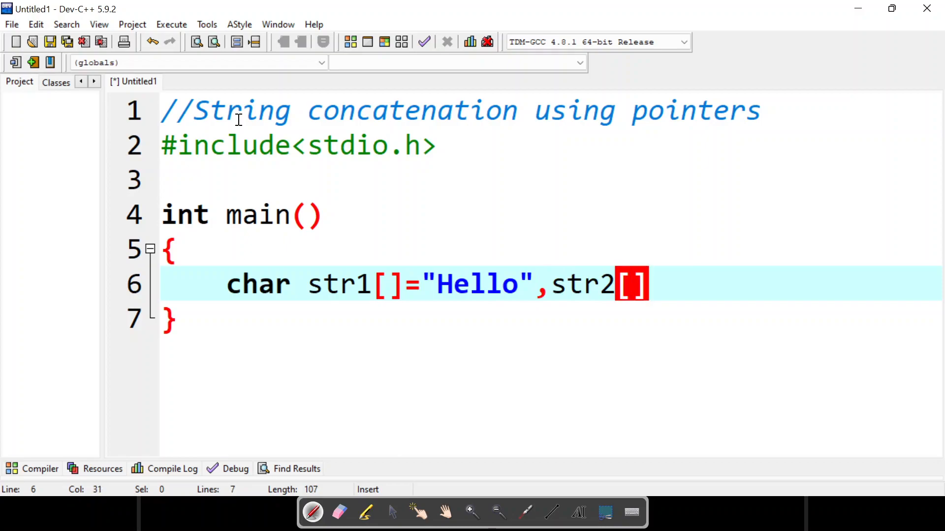
pyautogui.write('="W"')
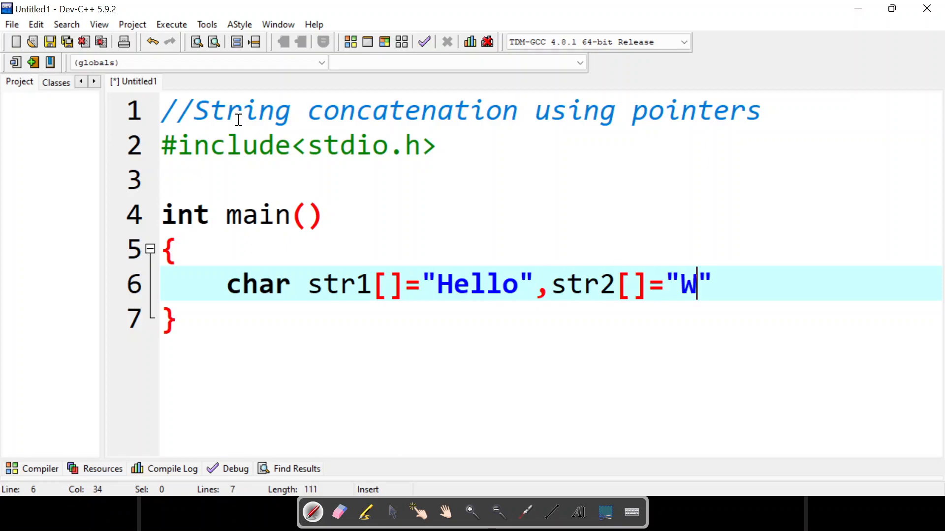
pyautogui.write('orld')
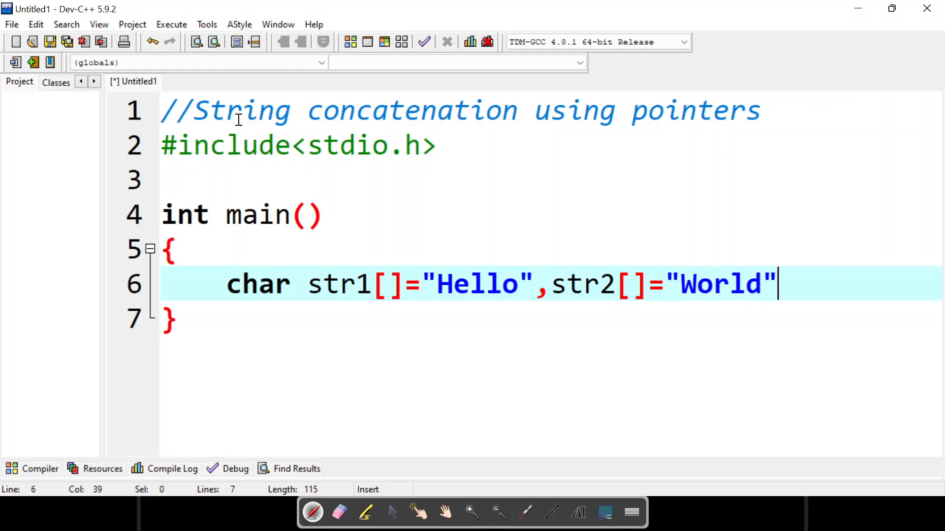
pyautogui.write(';')
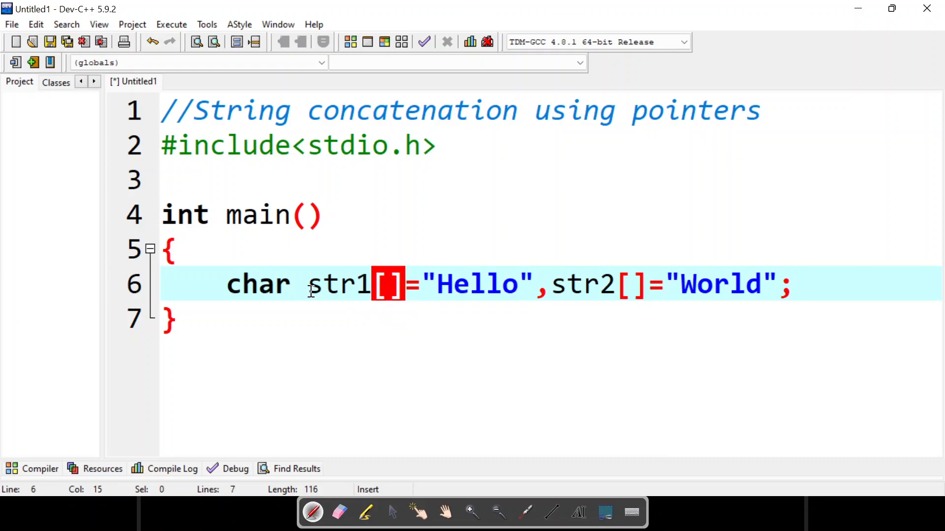
# Size str1 to 20 characters and leave an empty line below the declaration
pyautogui.moveTo(308, 285); pyautogui.dragTo(502, 284)
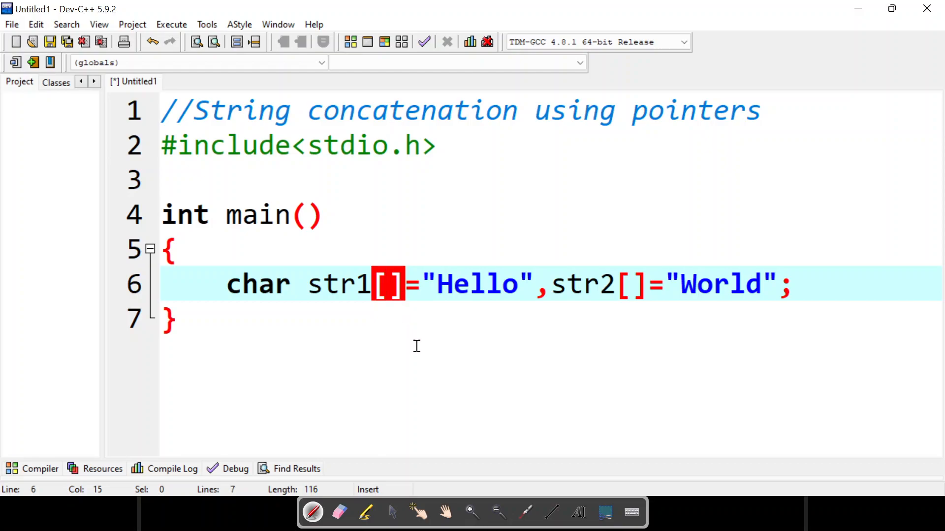
pyautogui.write('20')
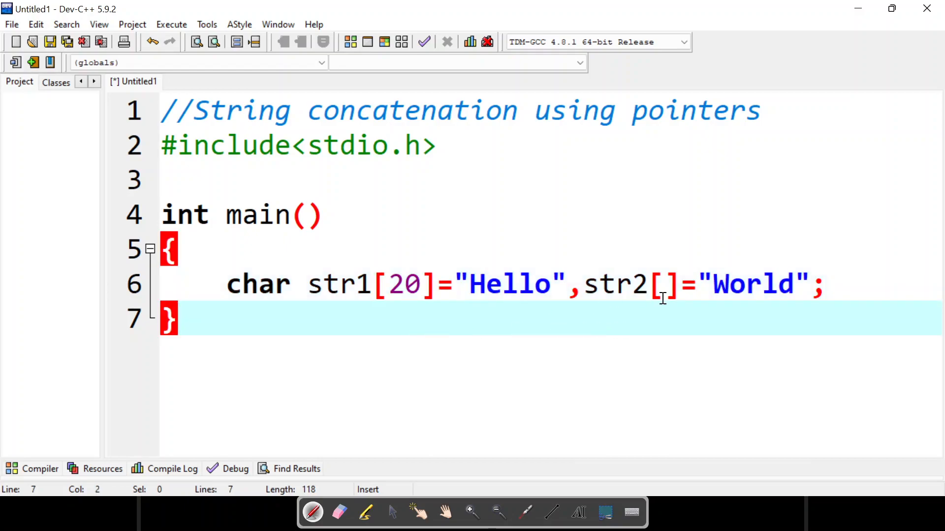
pyautogui.moveTo(641, 293)
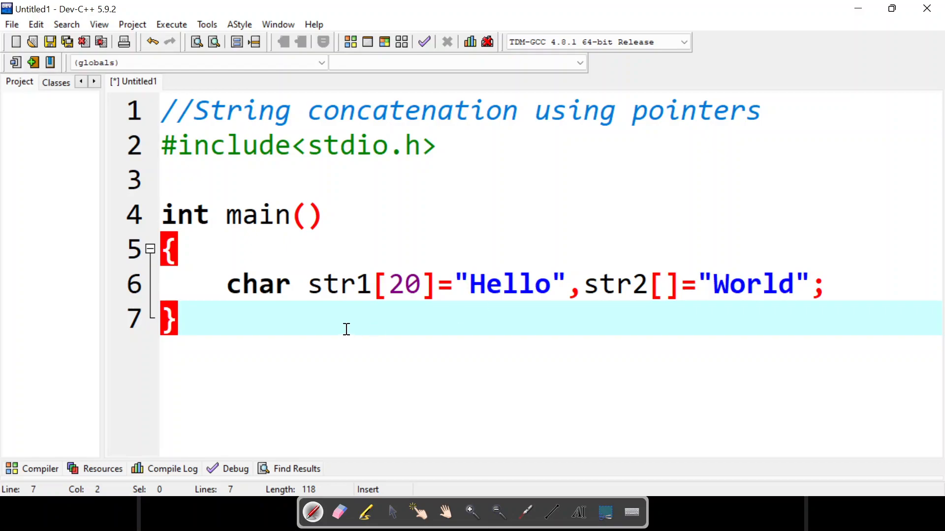
pyautogui.click(829, 284)
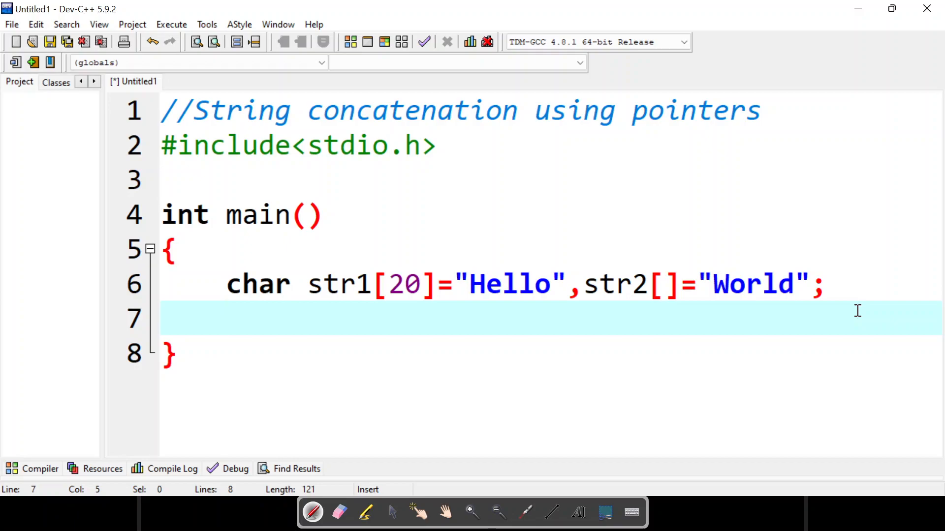
# Call my_strcat(str1,str2); inside main
pyautogui.write('my')
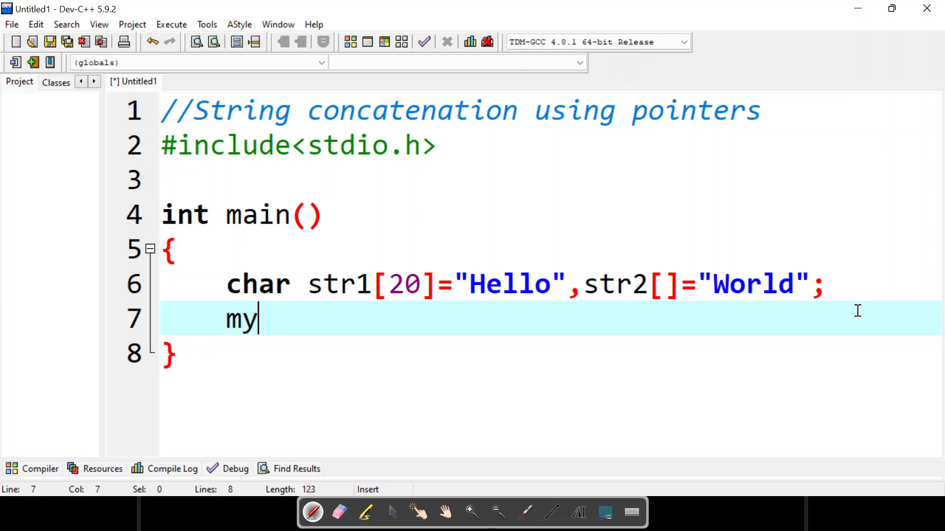
pyautogui.write('_')
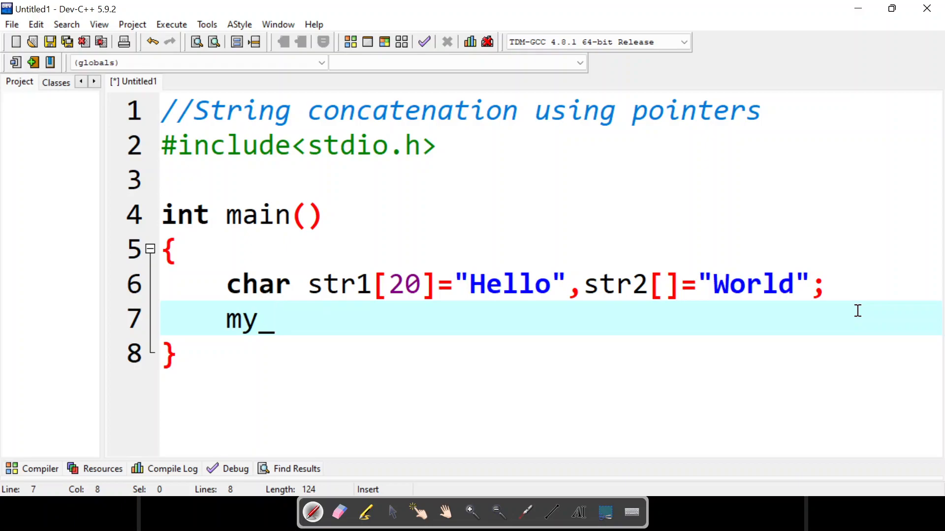
pyautogui.write('strcat')
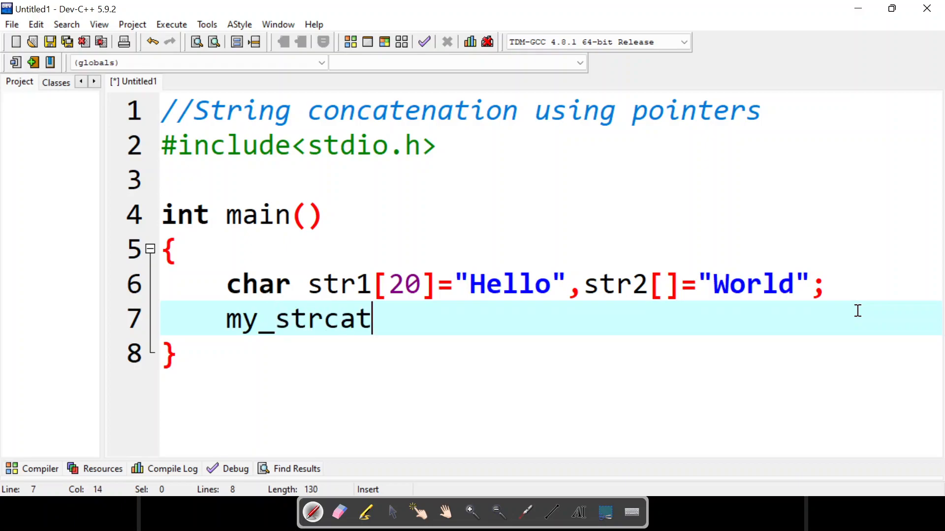
pyautogui.write('()')
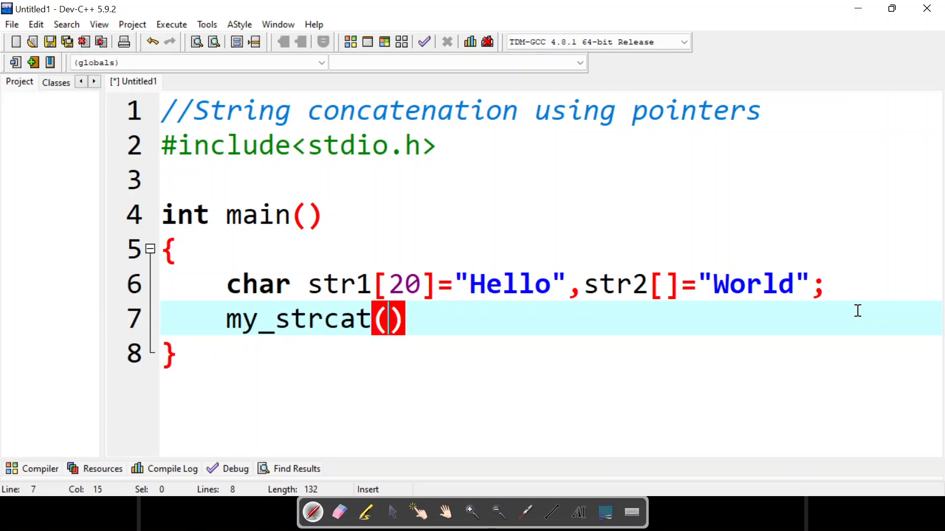
pyautogui.write('sr')
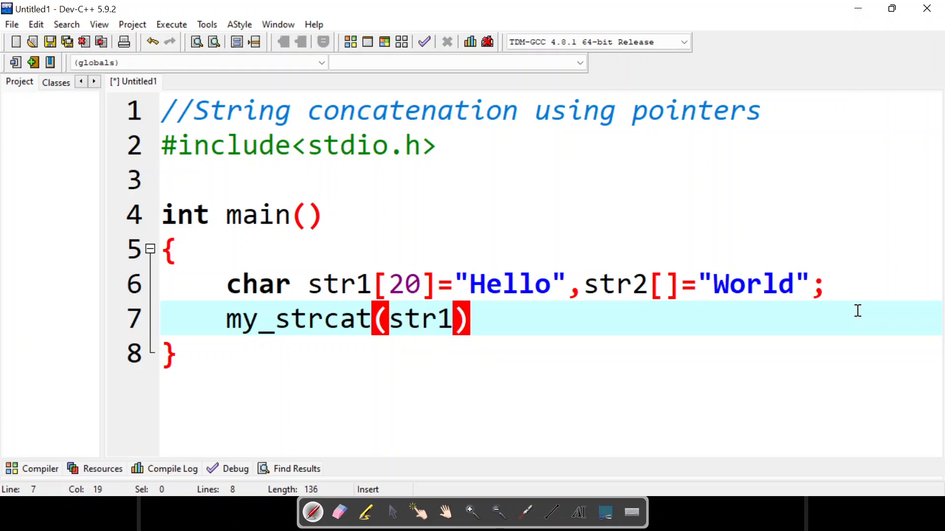
pyautogui.write(',str2')
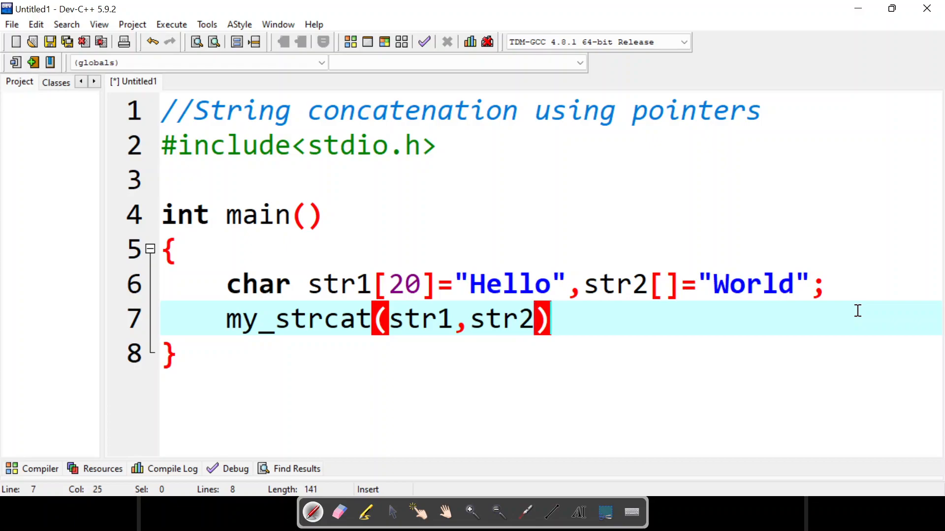
pyautogui.write(';')
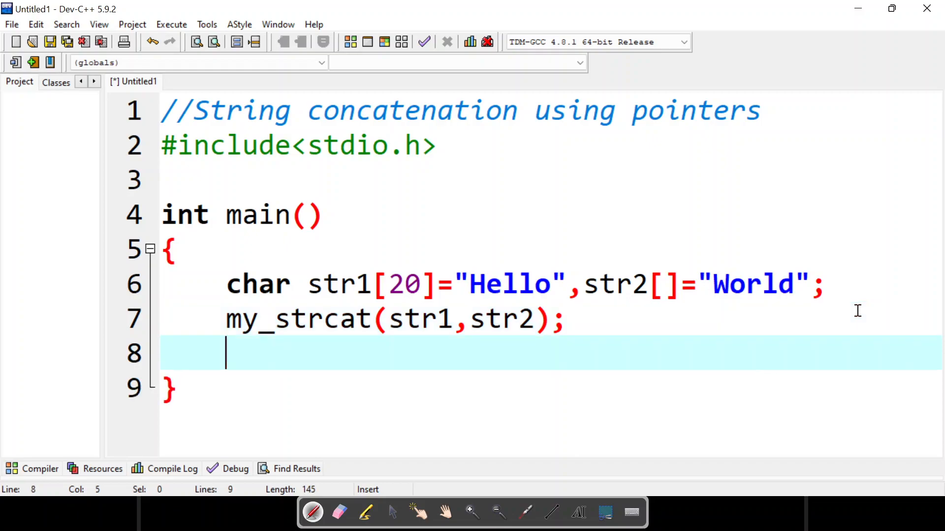
# Print str1 with printf("String1 is : %s",str1);
pyautogui.write('prin')
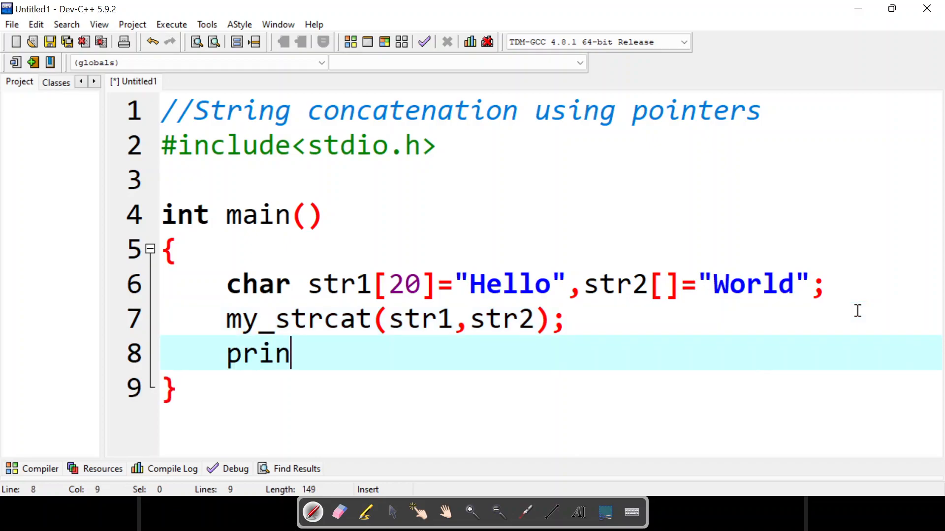
pyautogui.write('tf("")')
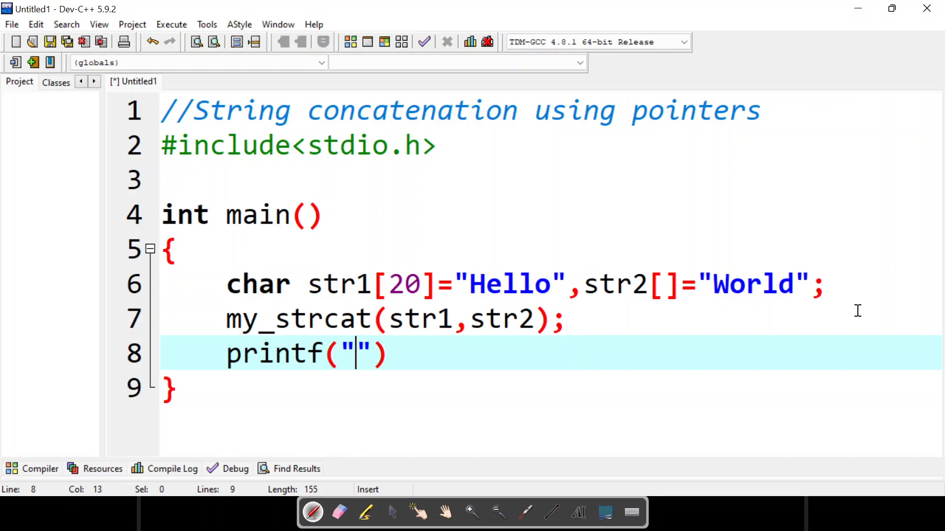
pyautogui.write('String1 is : %s')
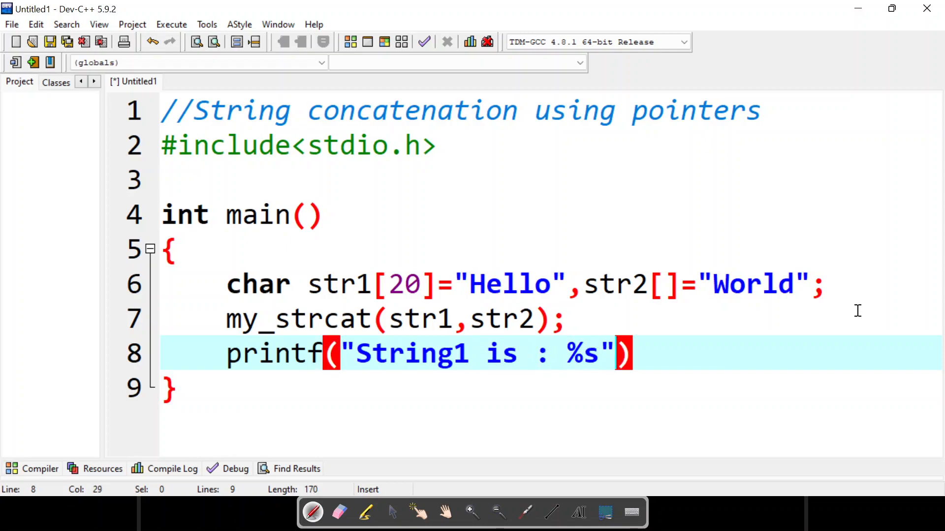
pyautogui.write(',str')
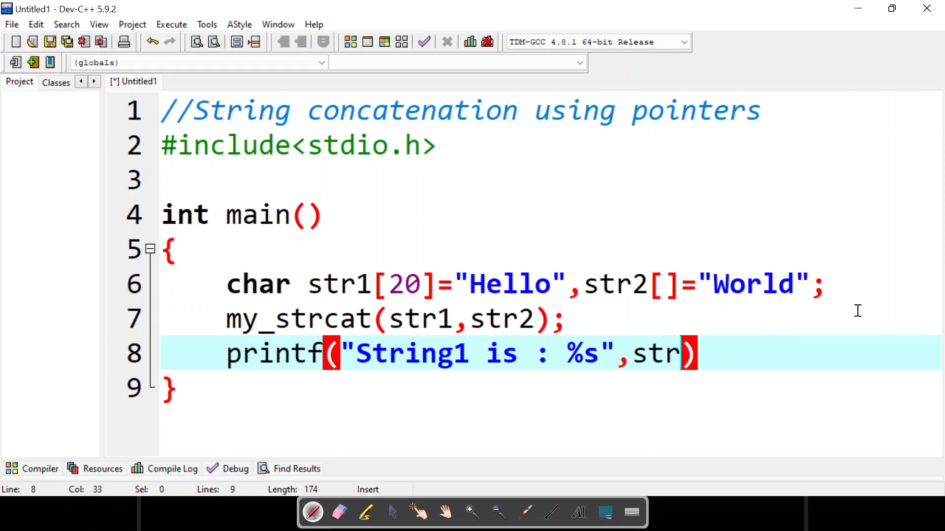
pyautogui.write('1);')
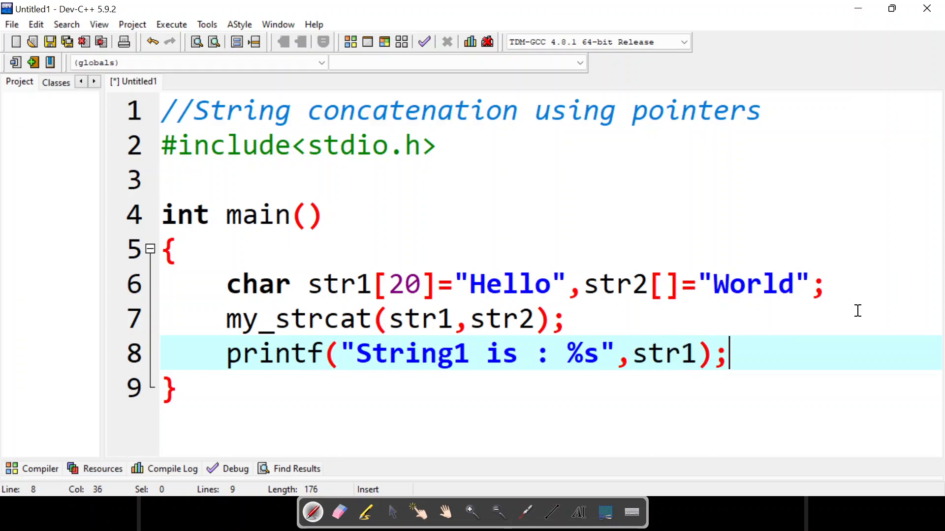
pyautogui.moveTo(197, 174)
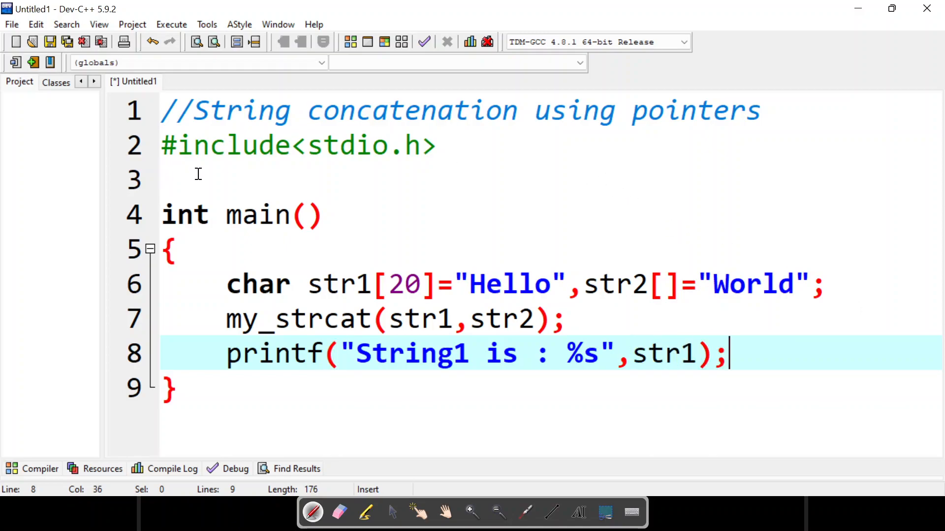
# Above main, write void my_strcat(char *s2,char *s1) with an empty body
pyautogui.click(199, 179)
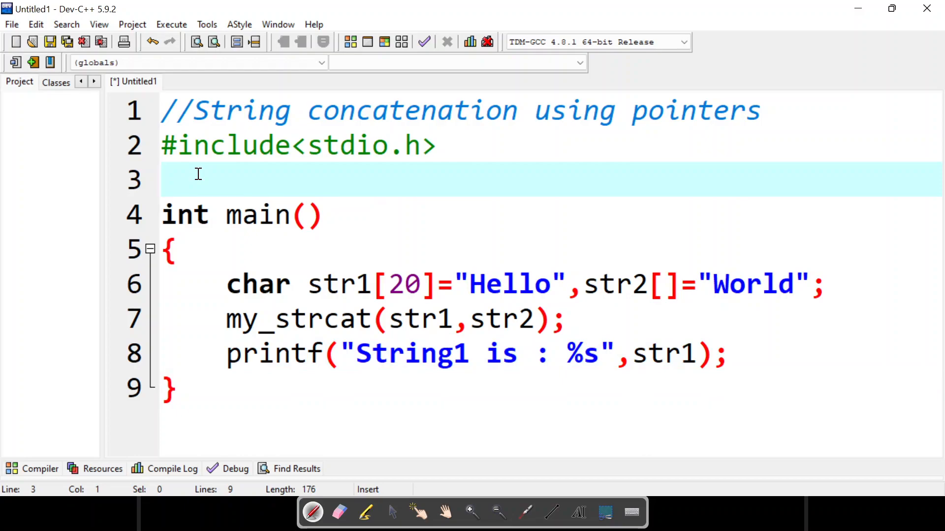
pyautogui.click(176, 179)
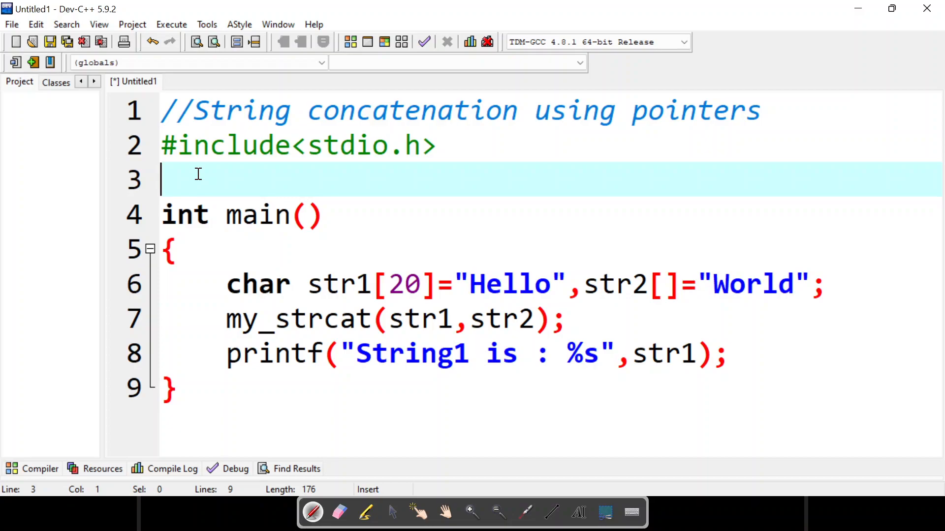
pyautogui.write('void my')
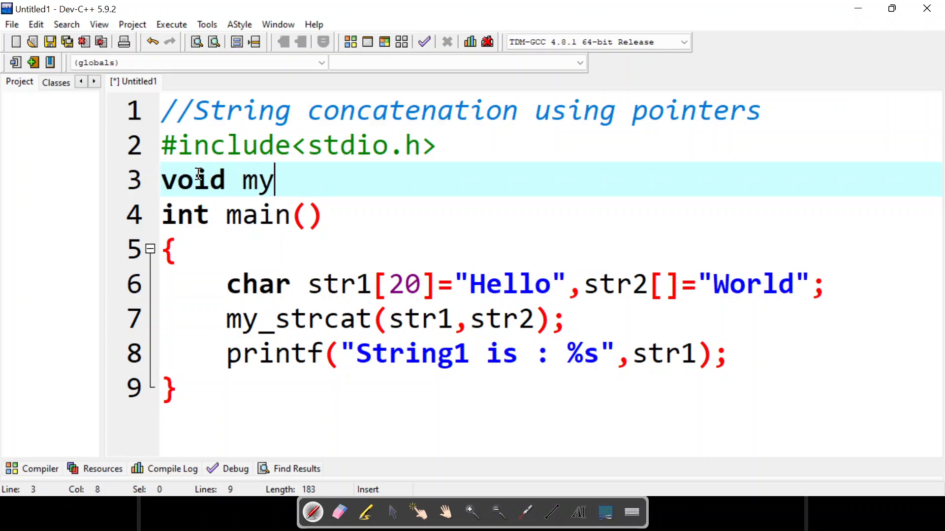
pyautogui.write('_str')
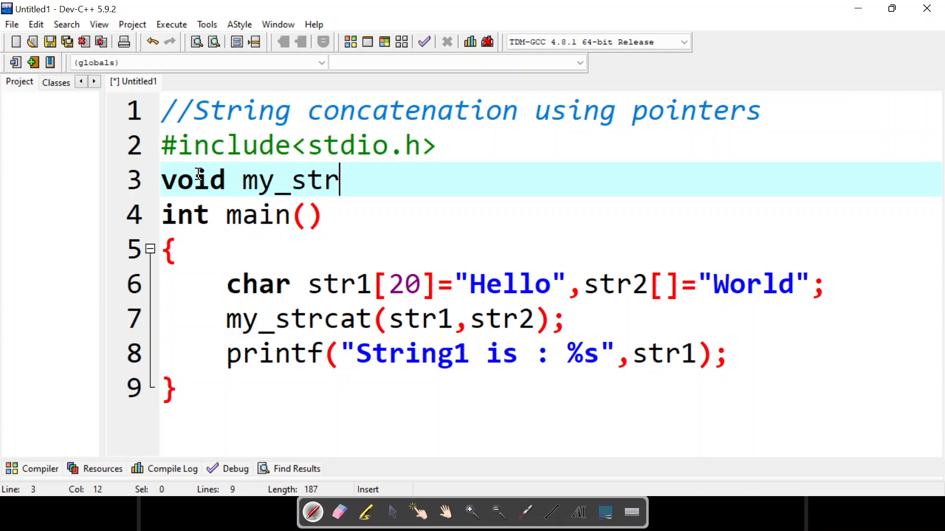
pyautogui.write('cat')
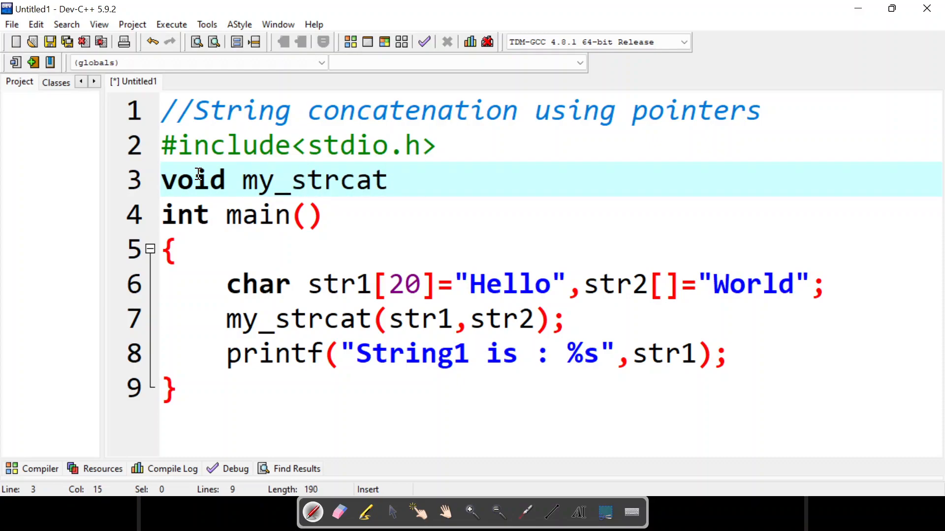
pyautogui.write('(c)')
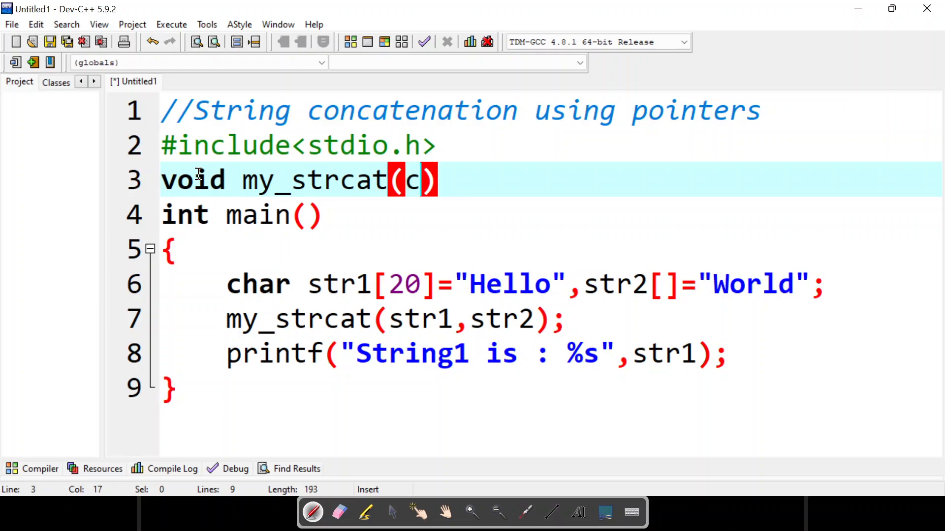
pyautogui.write('har')
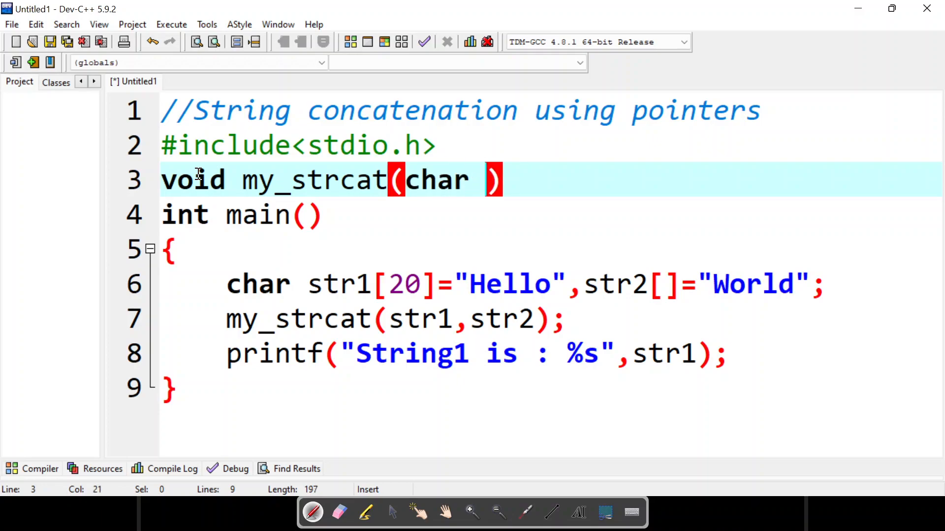
pyautogui.write('*s2')
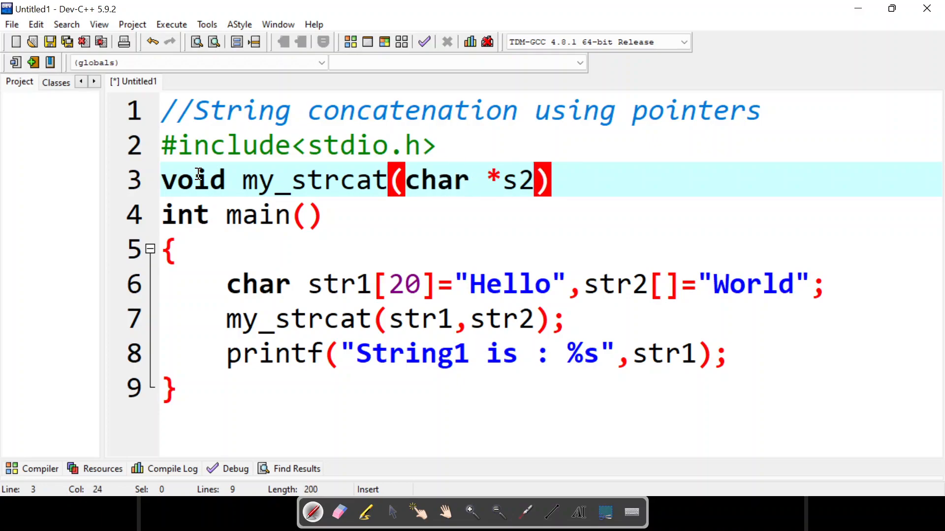
pyautogui.write(',')
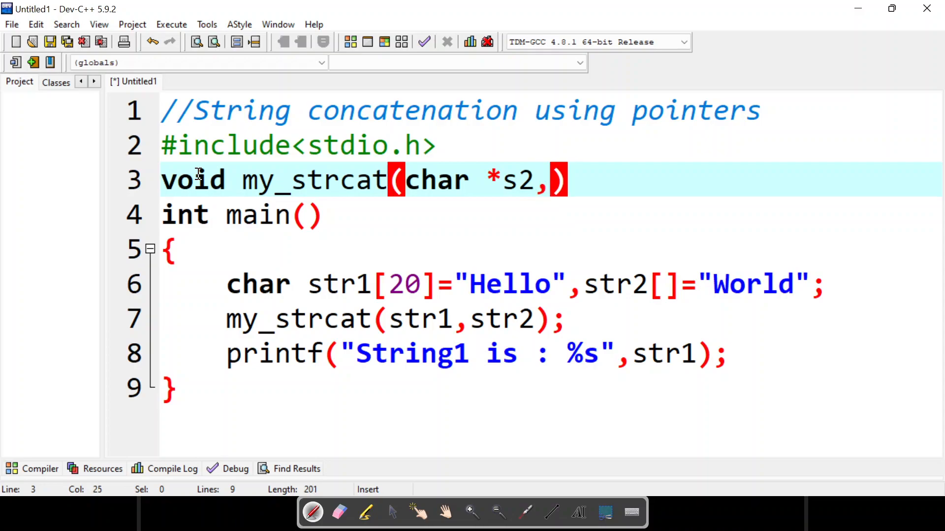
pyautogui.write('char')
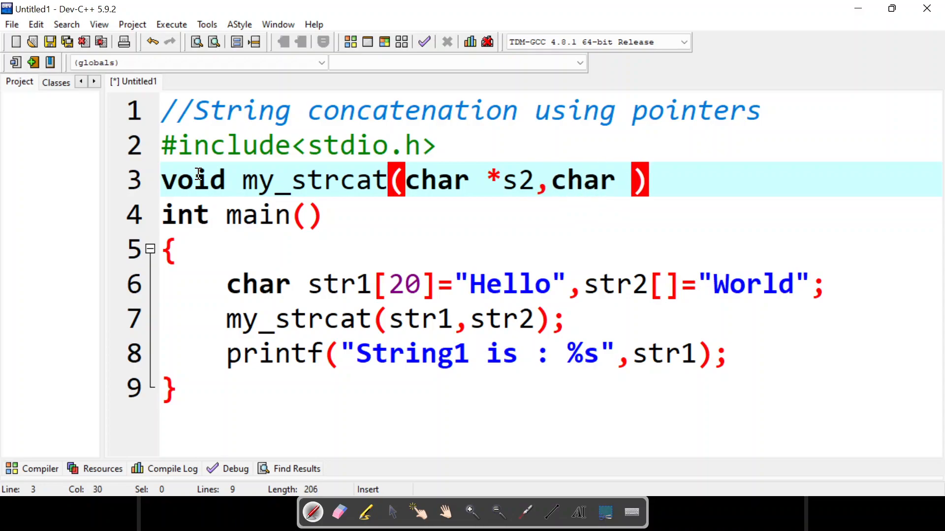
pyautogui.write('*s1')
pyautogui.write('{')
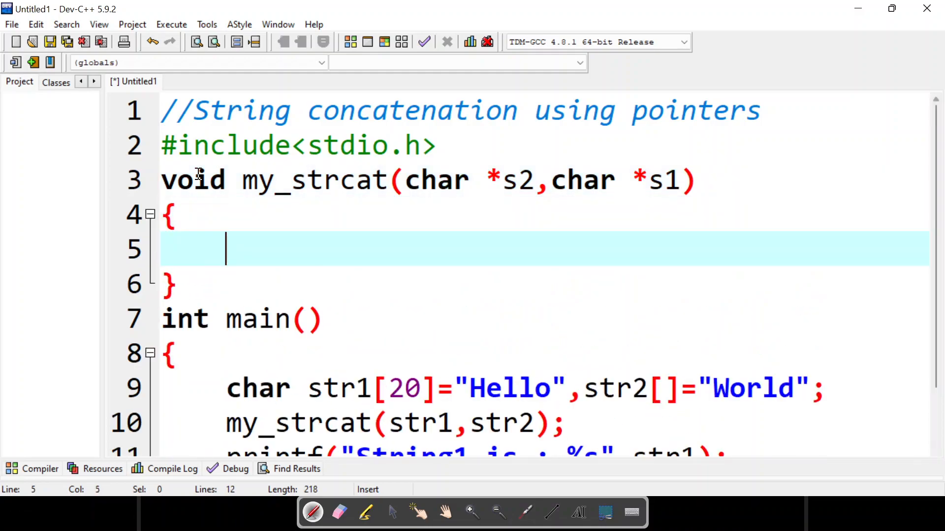
pyautogui.moveTo(316, 268)
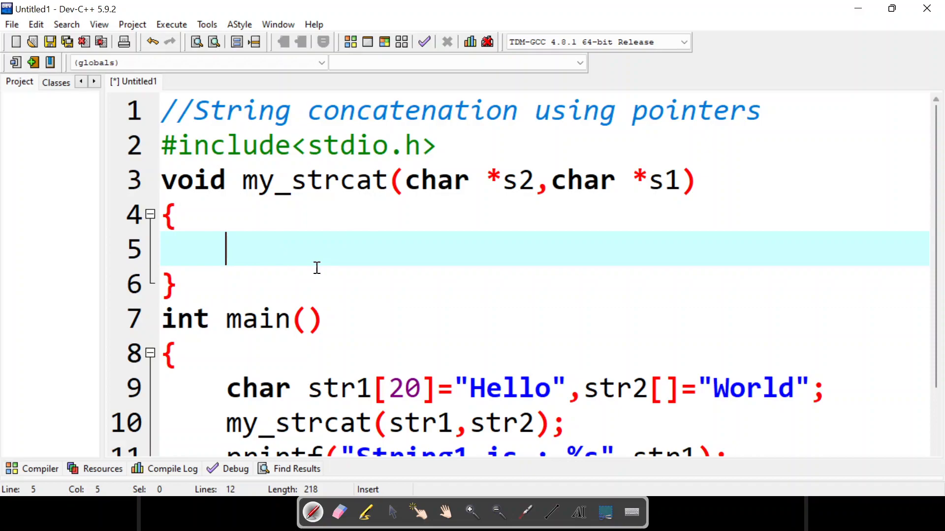
pyautogui.moveTo(399, 235)
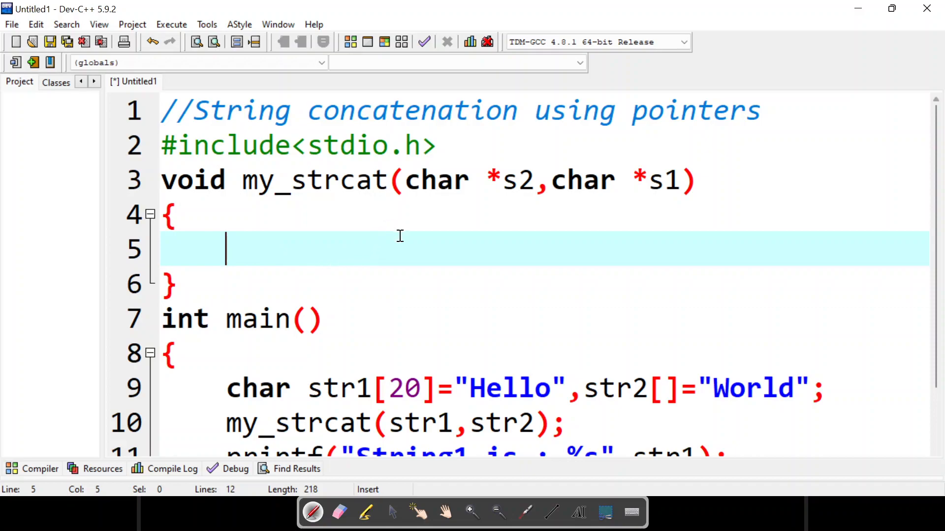
pyautogui.doubleClick(421, 354)
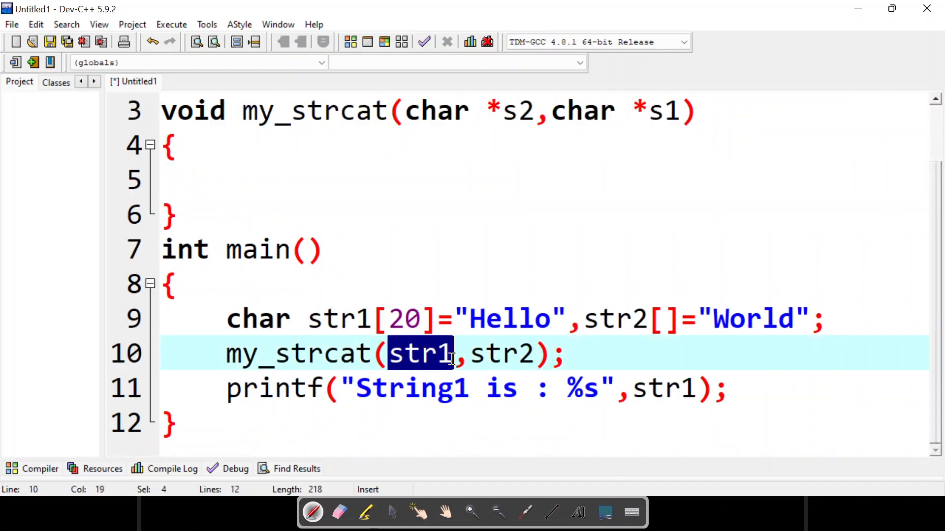
pyautogui.click(503, 110)
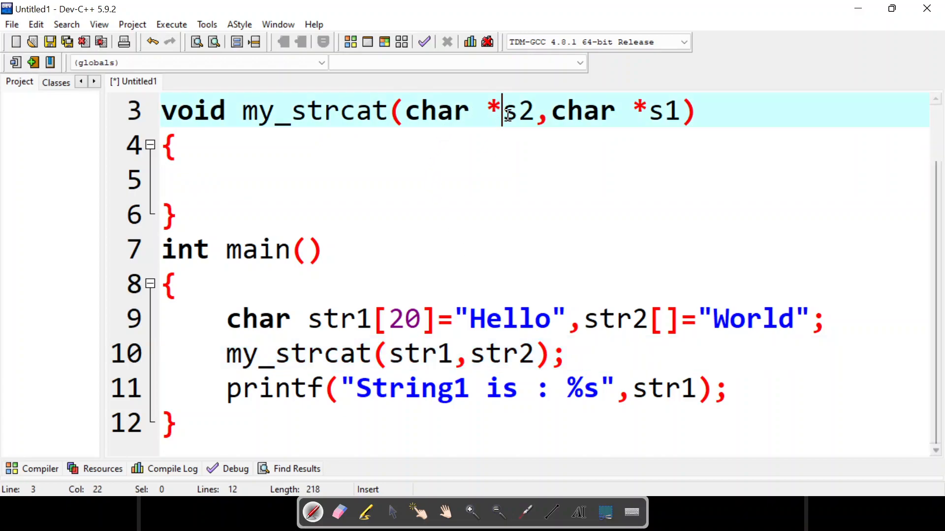
pyautogui.doubleClick(517, 110)
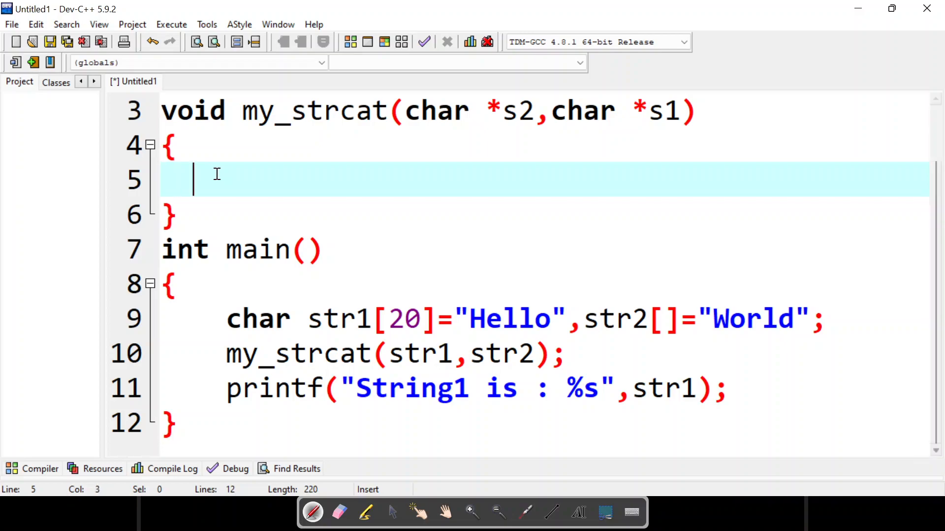
pyautogui.moveTo(340, 175)
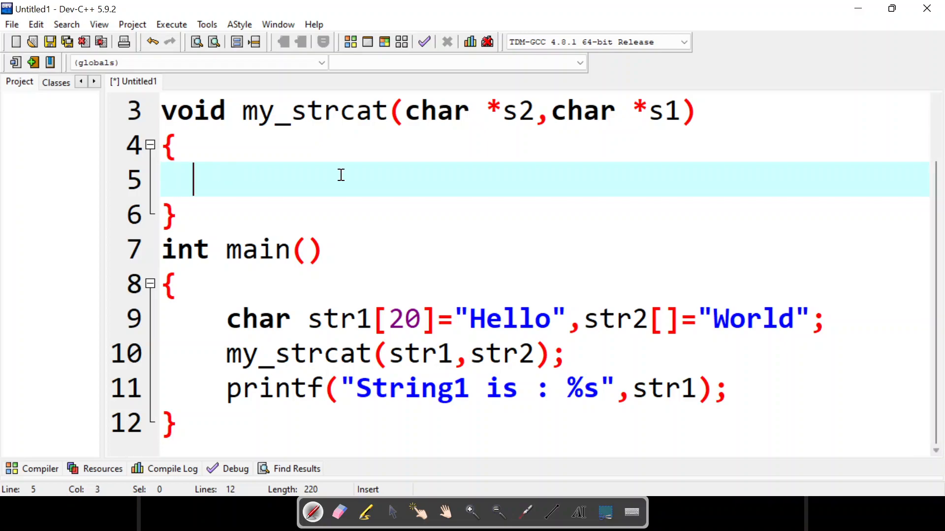
# Write while(*s2!='\0') s2++; so s2 walks to the end of its string
pyautogui.write('whi')
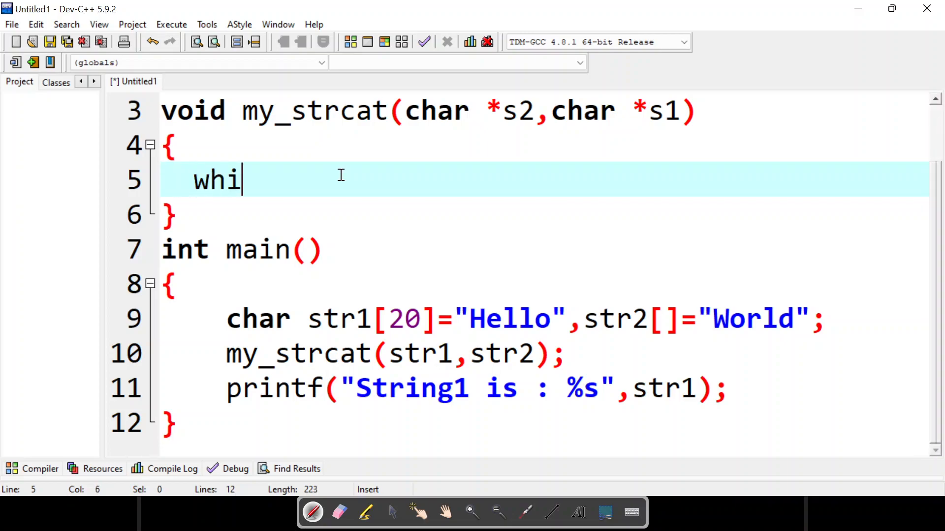
pyautogui.write('le()')
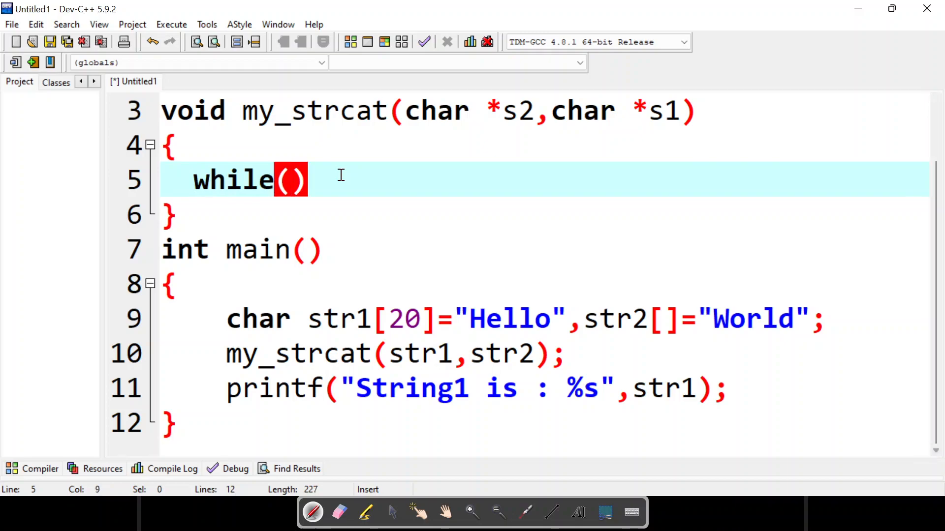
pyautogui.write('*')
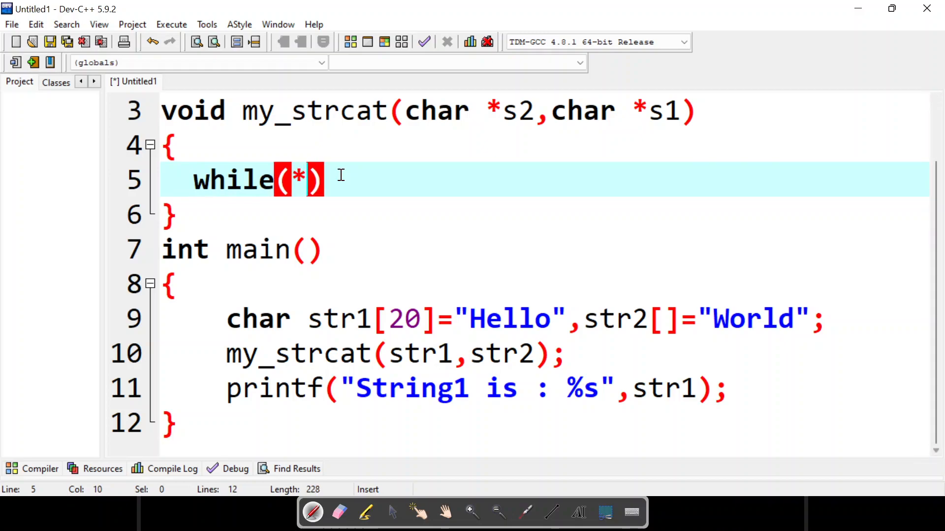
pyautogui.write('s2!=')
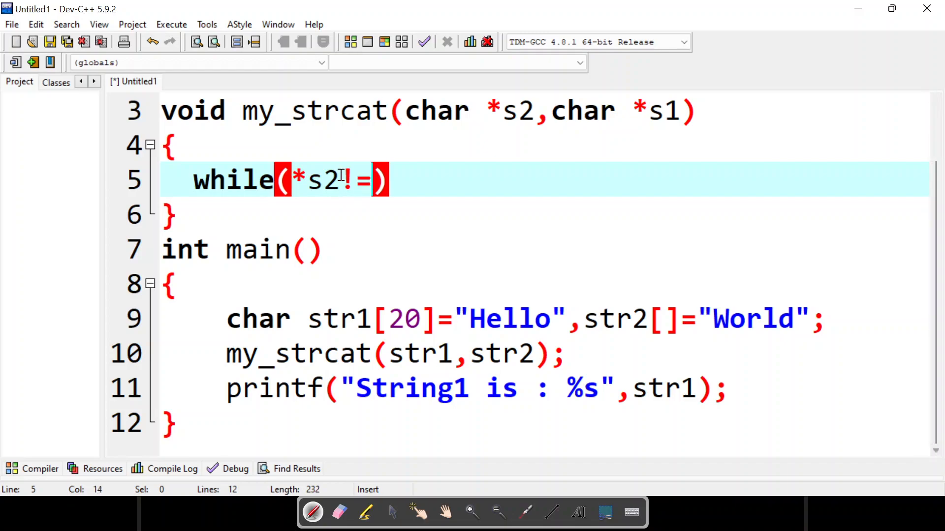
pyautogui.write("'\\0'")
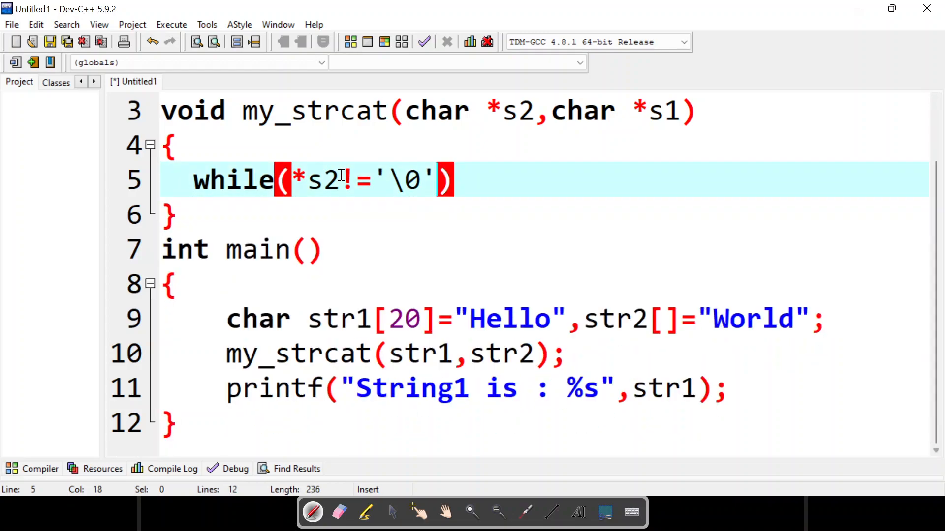
pyautogui.press('enter')
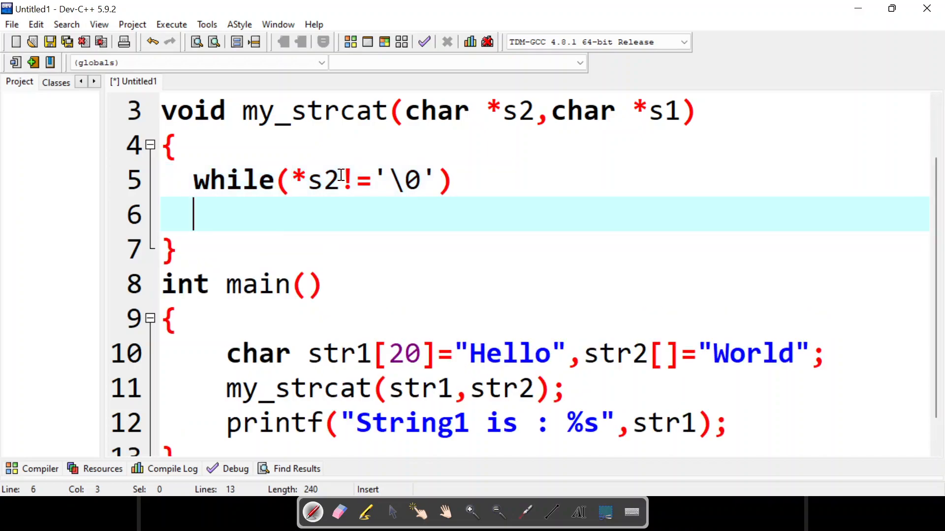
pyautogui.write('s2')
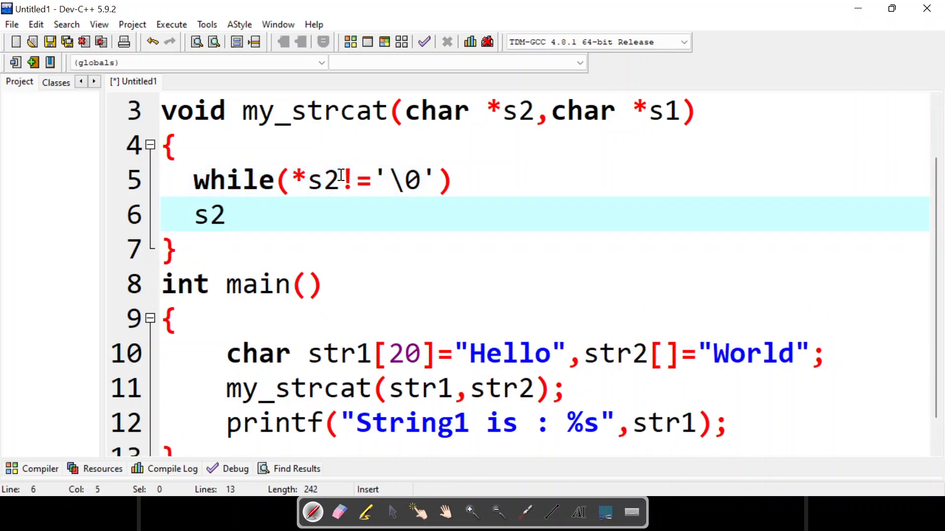
pyautogui.write('++;')
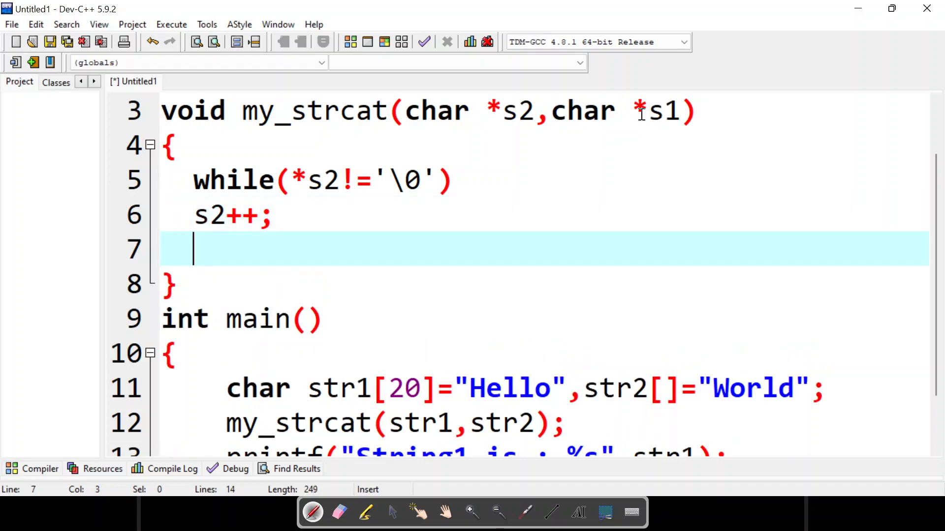
pyautogui.moveTo(627, 111)
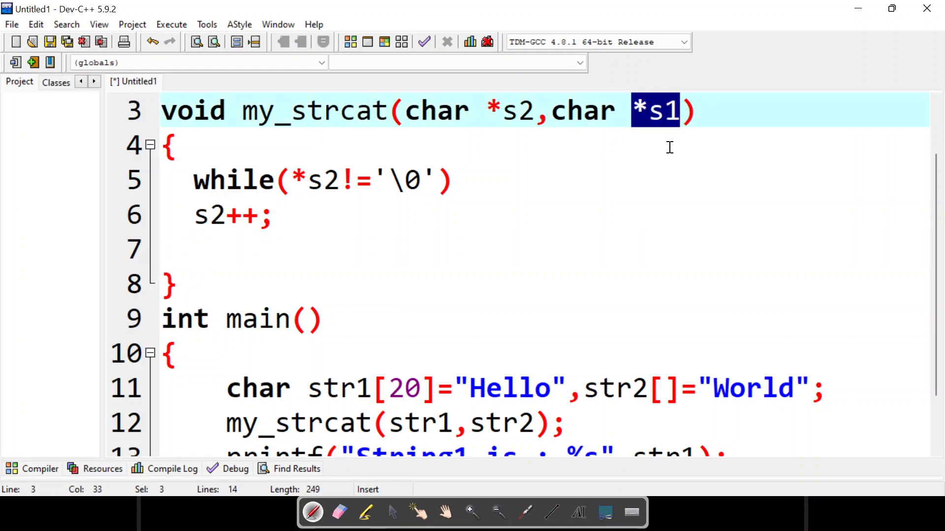
# Highlight str2 and the World string in main to relate them to s2
pyautogui.click(171, 144)
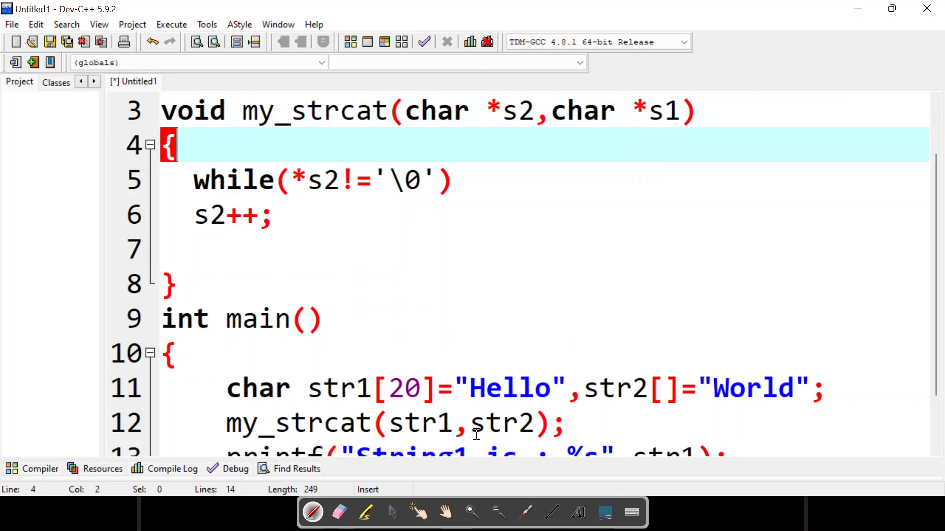
pyautogui.doubleClick(502, 422)
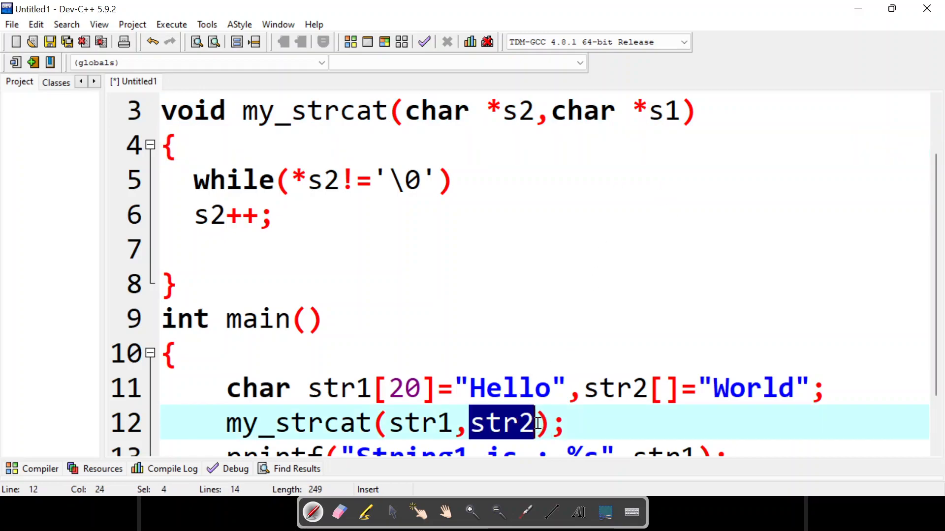
pyautogui.click(720, 387)
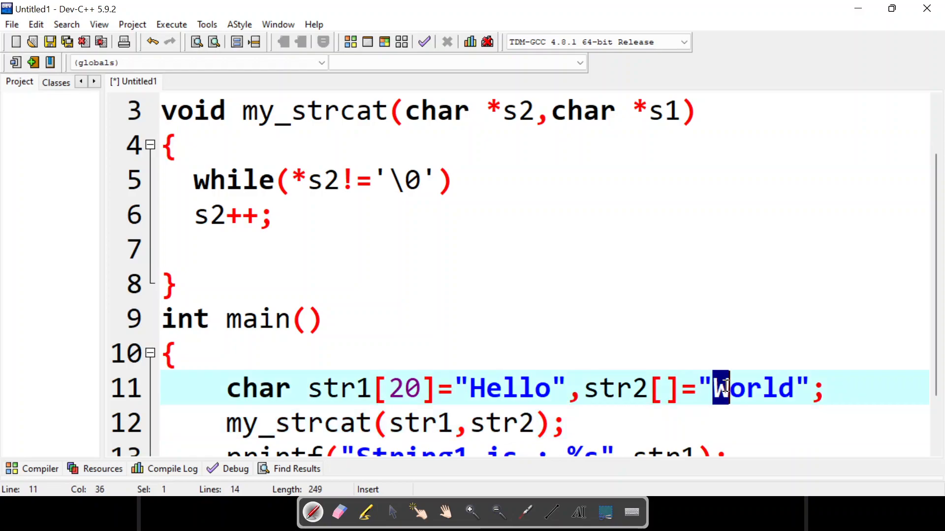
pyautogui.moveTo(290, 237)
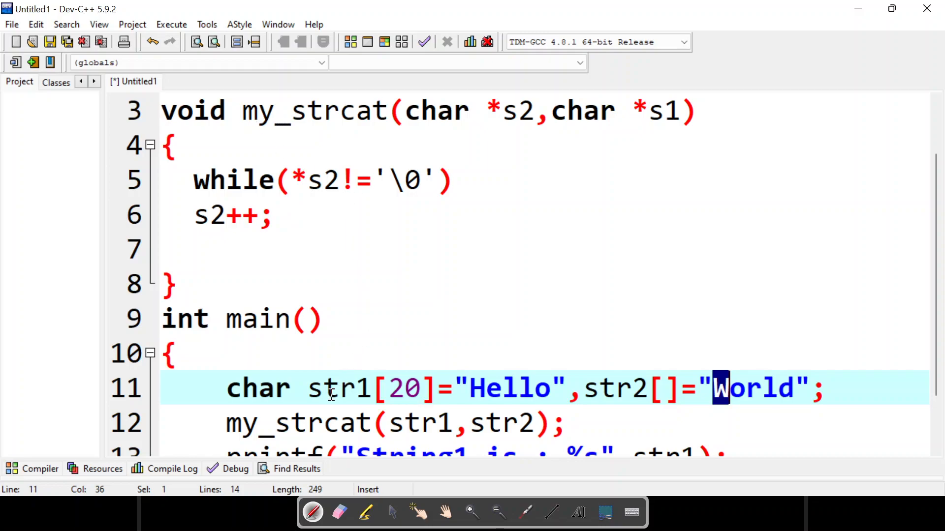
pyautogui.moveTo(301, 215)
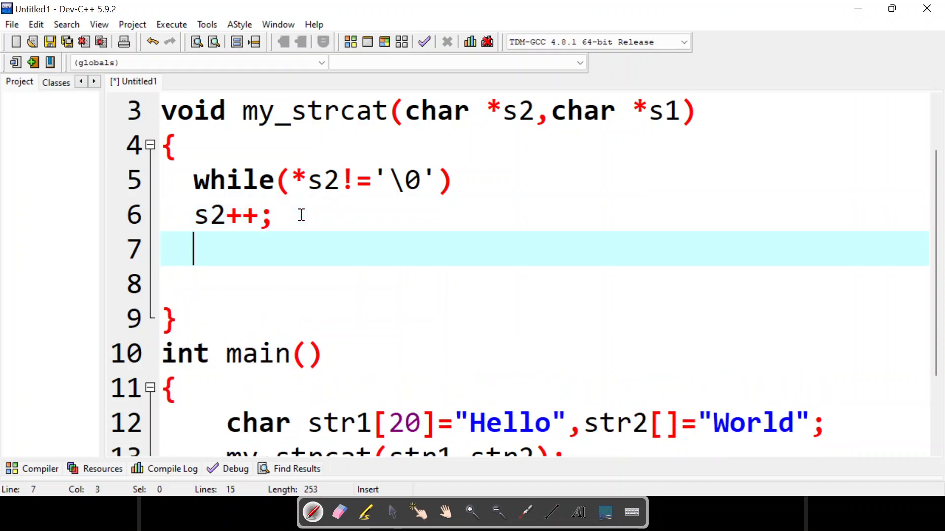
# Write the second loop condition while(*s1!='\0')
pyautogui.write('while(')
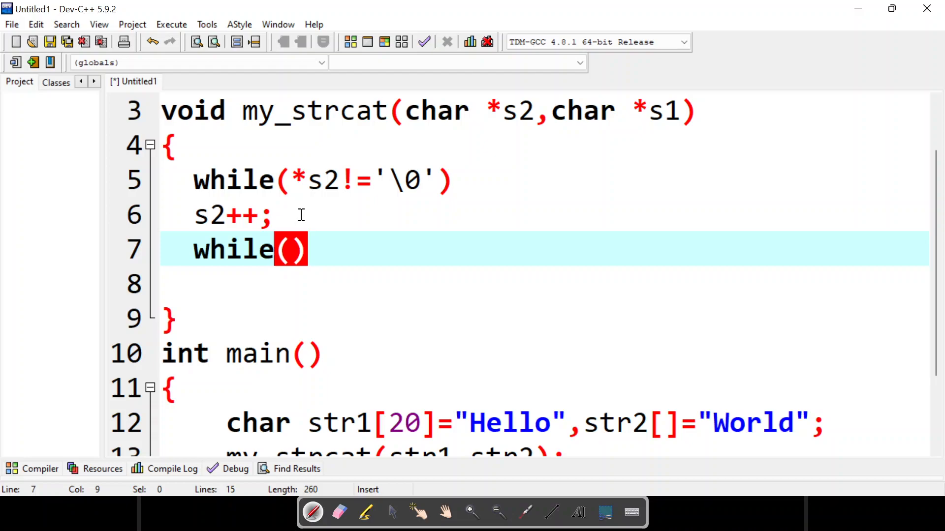
pyautogui.write('*s')
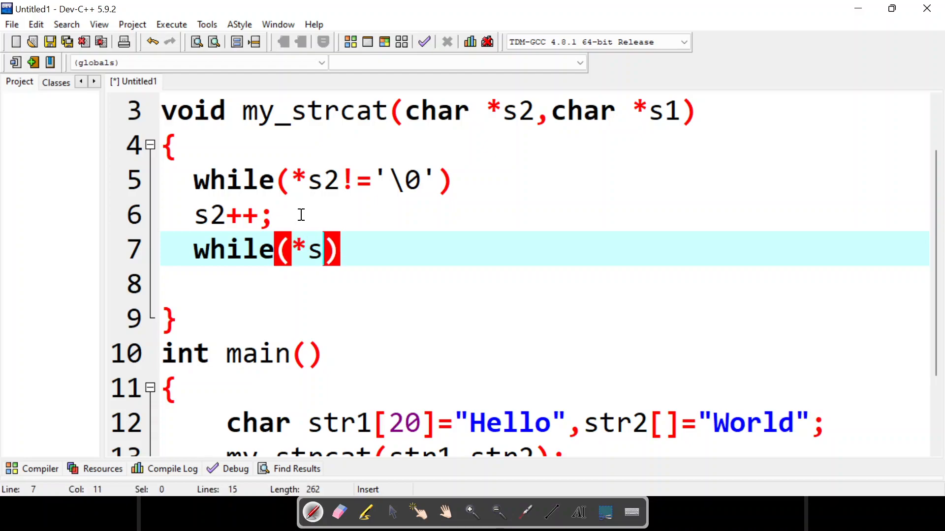
pyautogui.write('1')
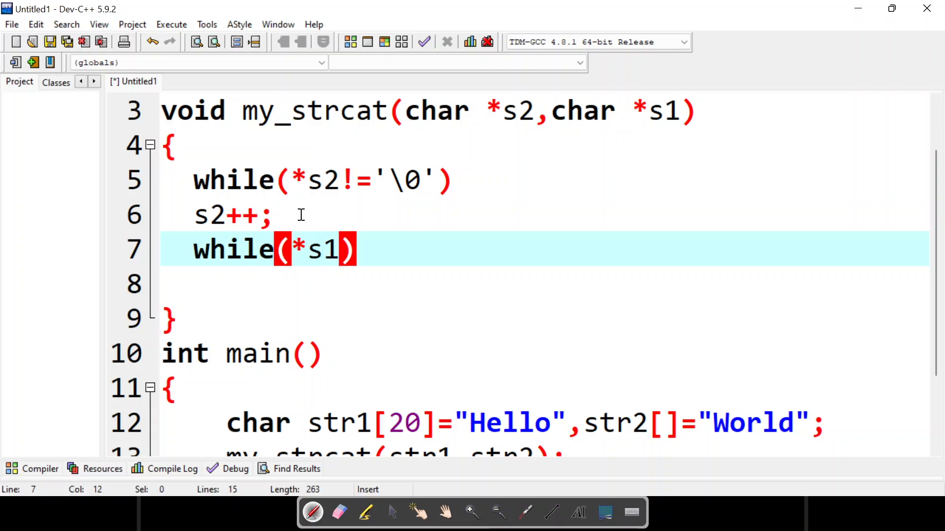
pyautogui.write('!=')
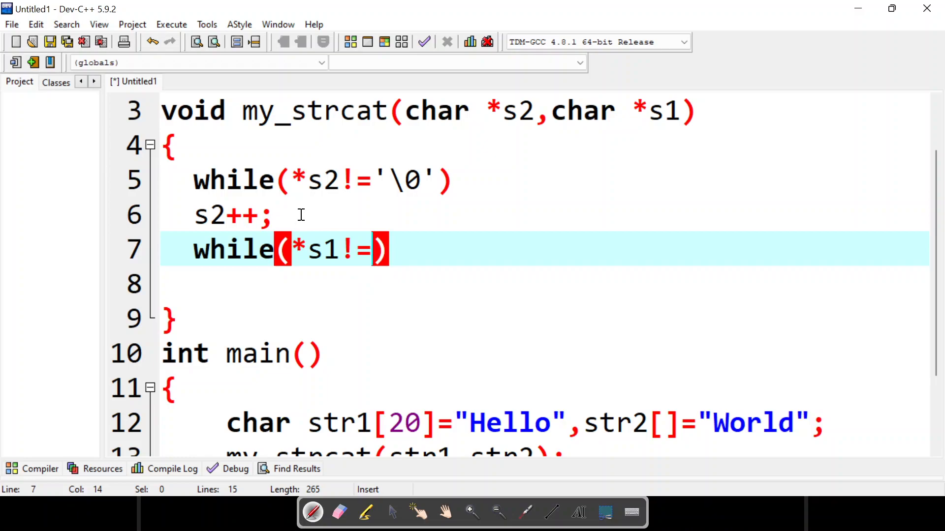
pyautogui.write("'\\0'")
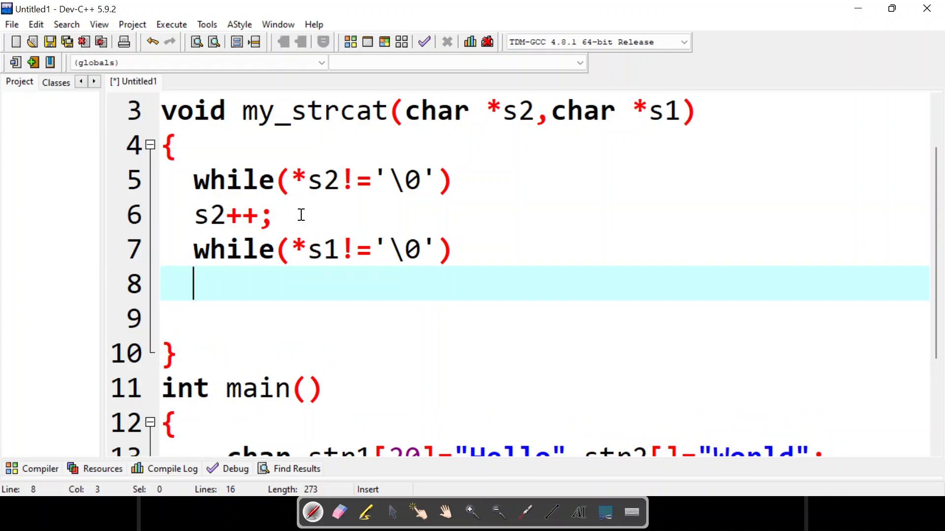
# Copy each character with *s2++ = *s1++; as the loop body
pyautogui.write('*s2')
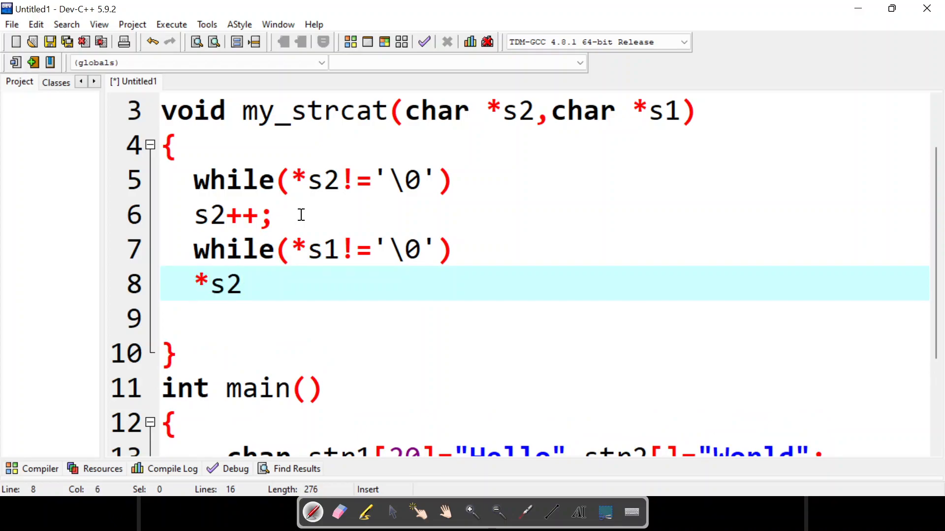
pyautogui.write('++ =')
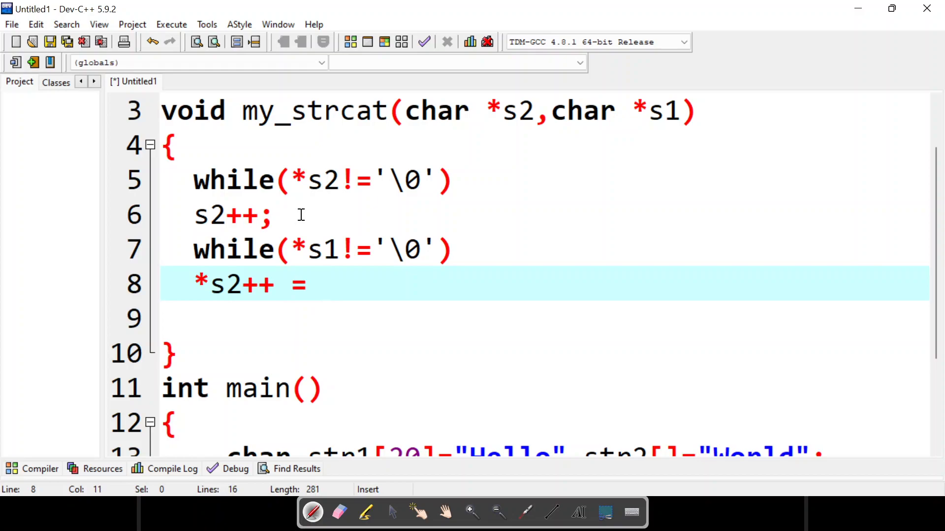
pyautogui.write('*')
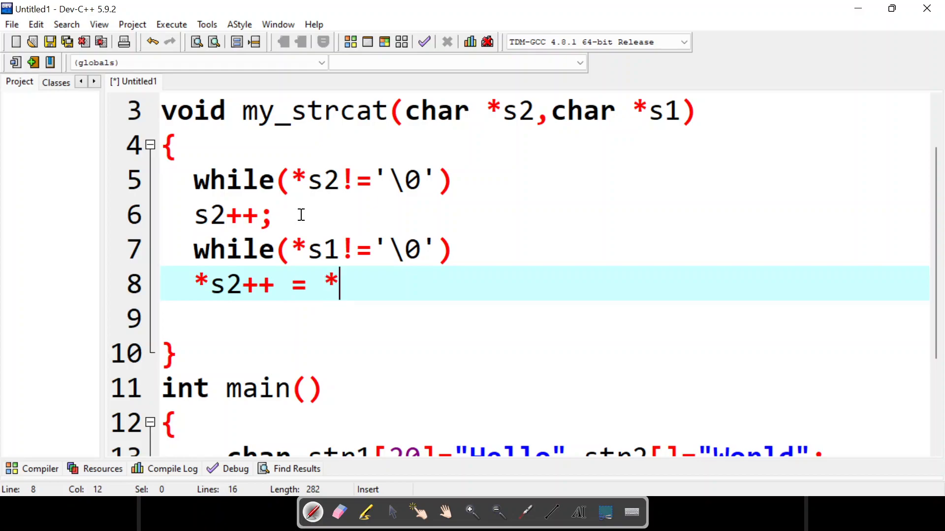
pyautogui.write('s1')
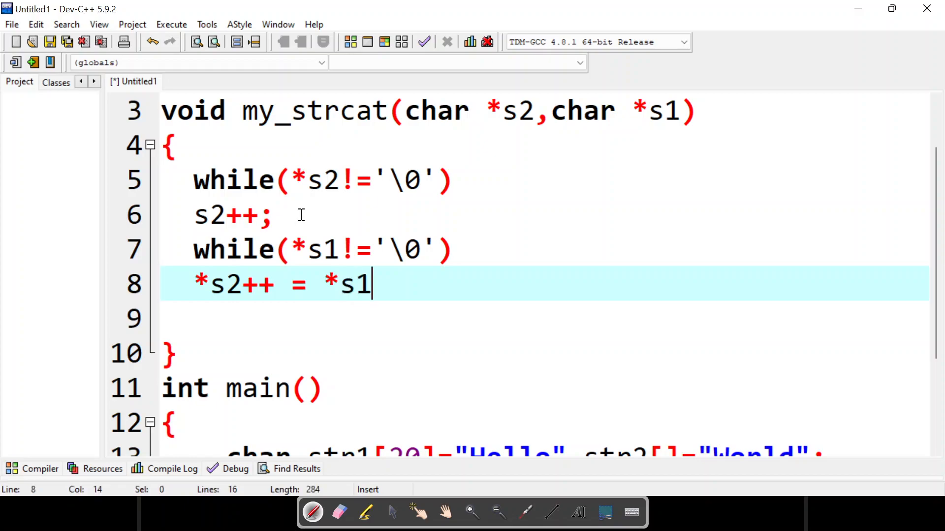
pyautogui.write('++')
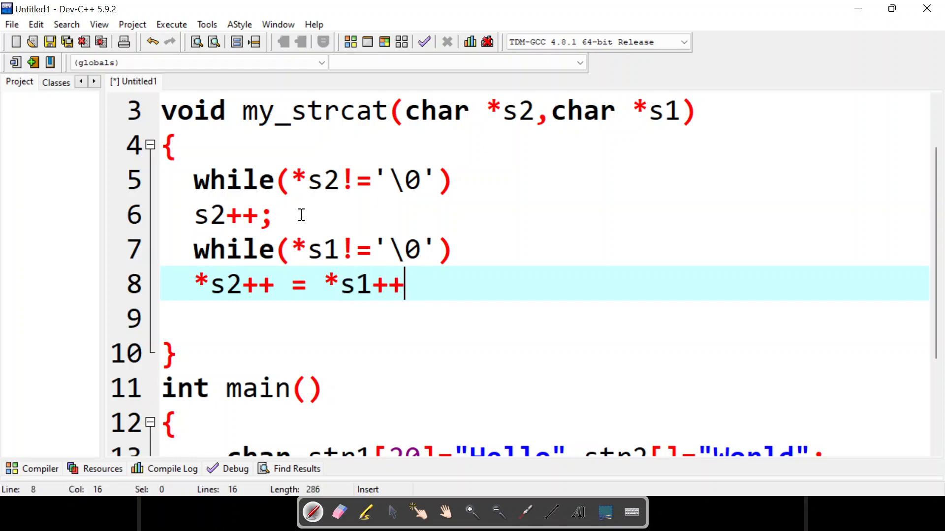
pyautogui.write(';')
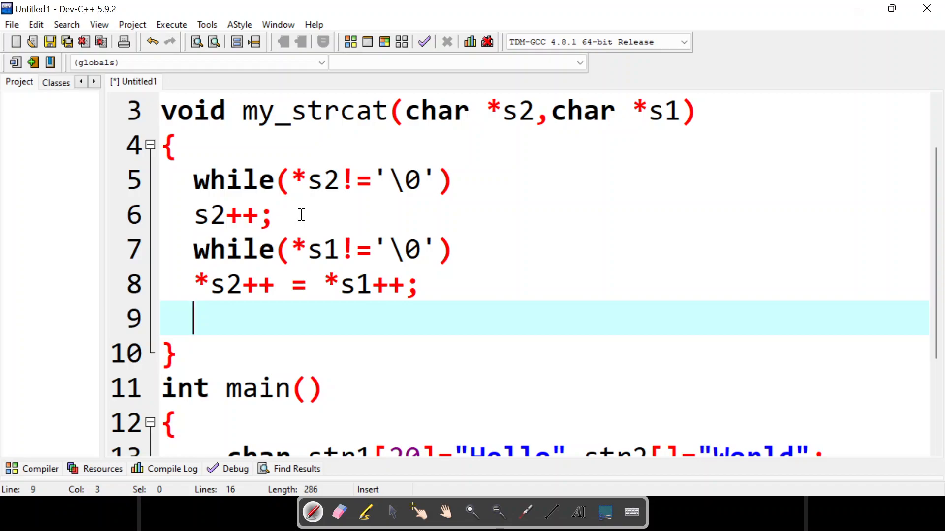
# Terminate the joined string with *s2 = '\0'; at the end of my_strcat
pyautogui.write('*s')
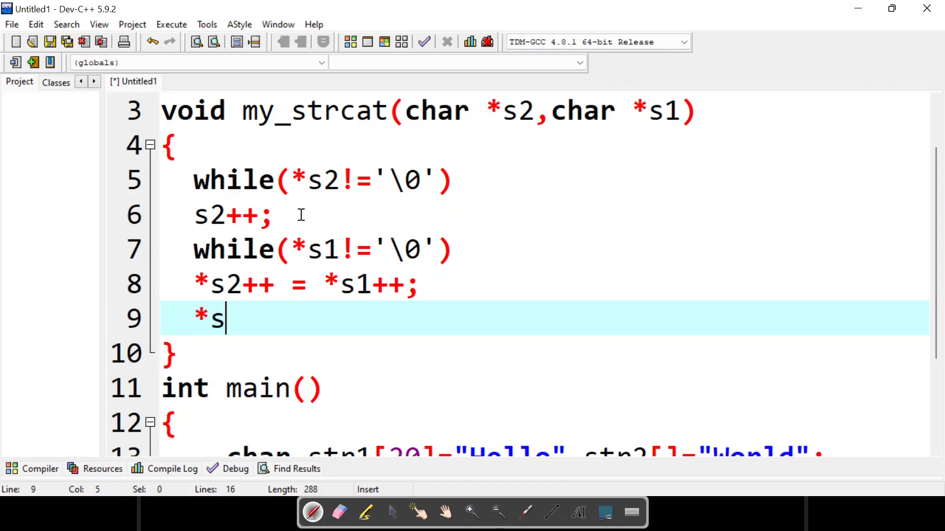
pyautogui.write('2 =')
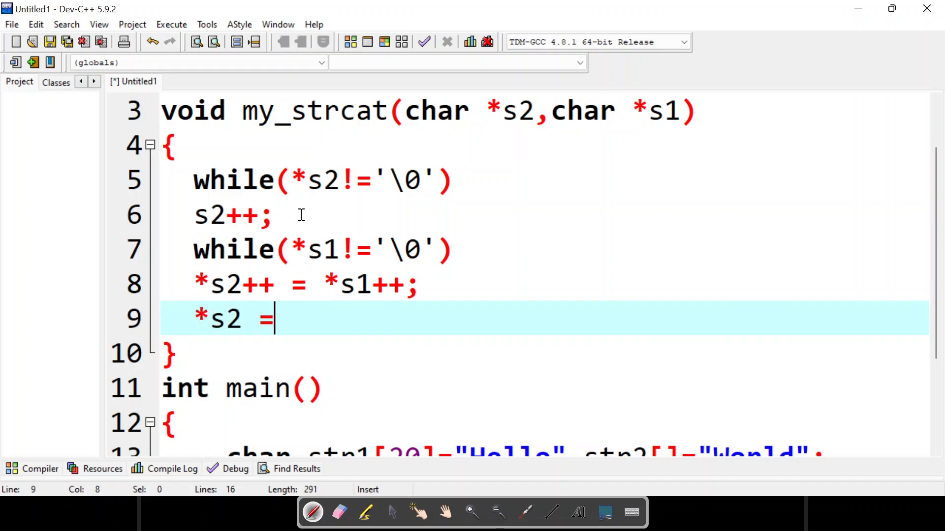
pyautogui.write("'\\0'")
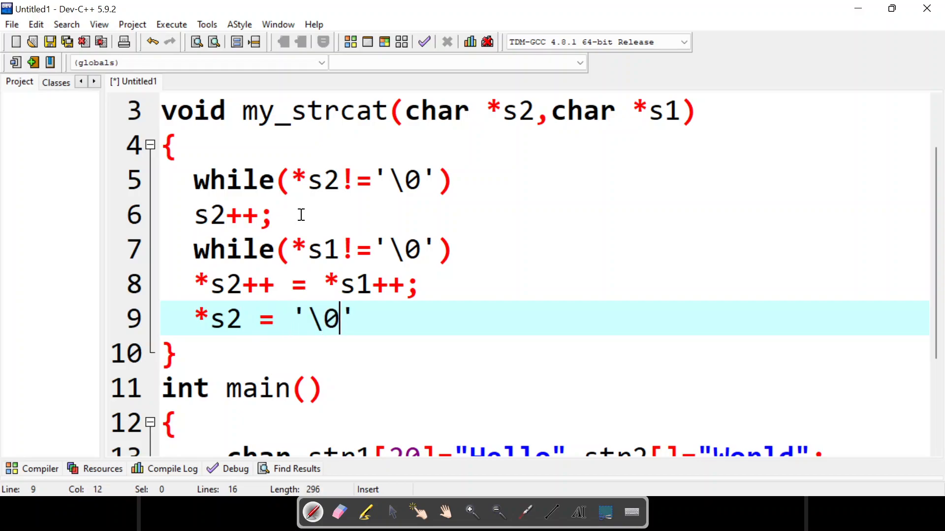
pyautogui.write(';')
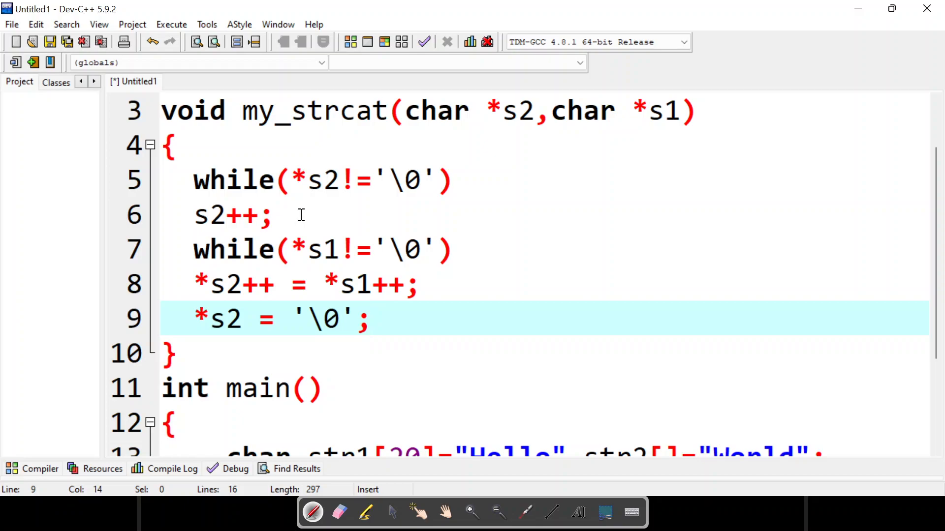
pyautogui.scroll(-3)
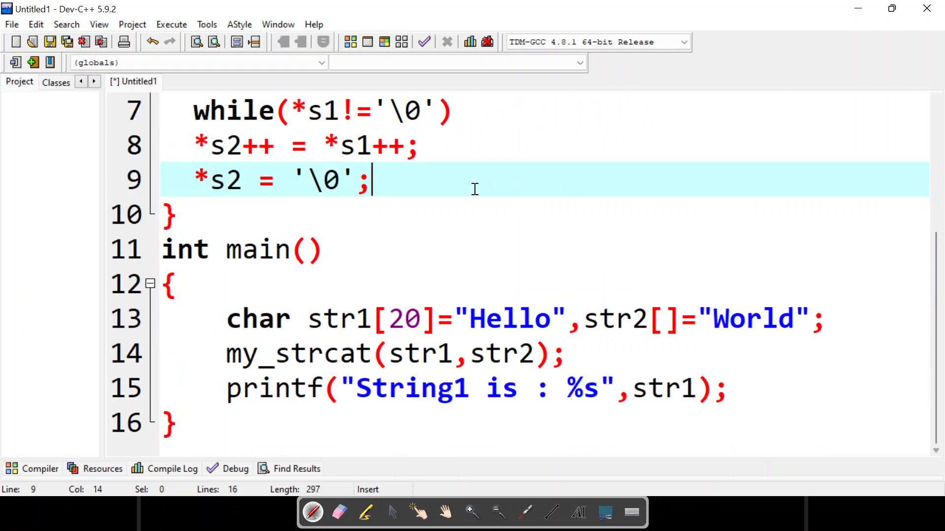
# Compile and run, replacing Untitled1.cpp, to print String1 is : HelloWorld
pyautogui.click(171, 24)
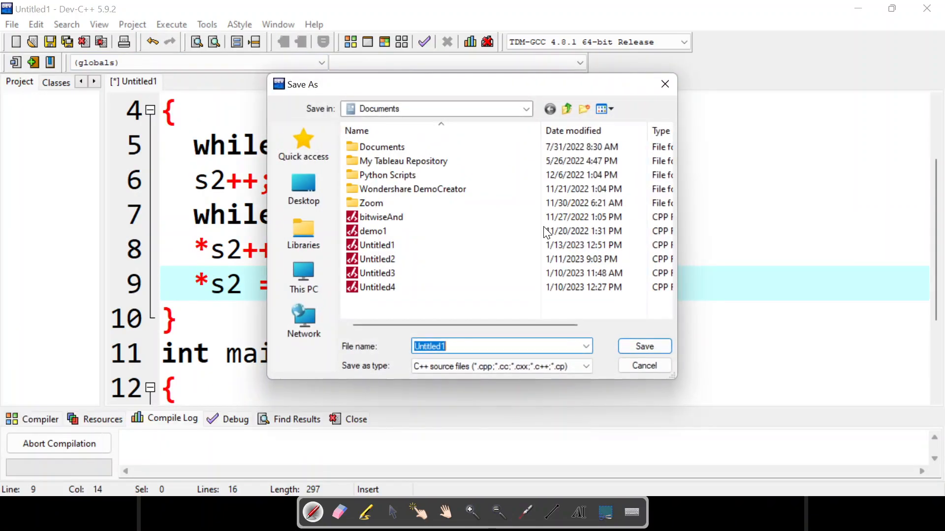
pyautogui.click(643, 346)
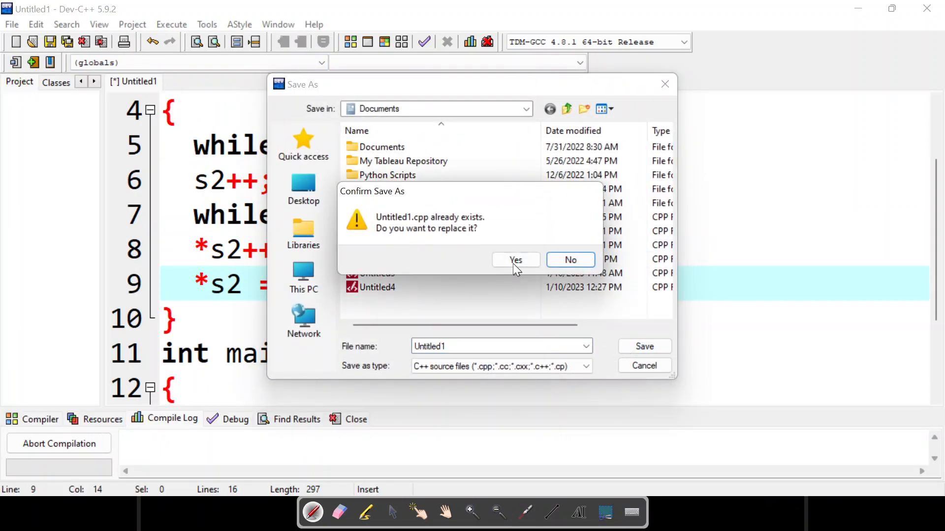
pyautogui.click(515, 258)
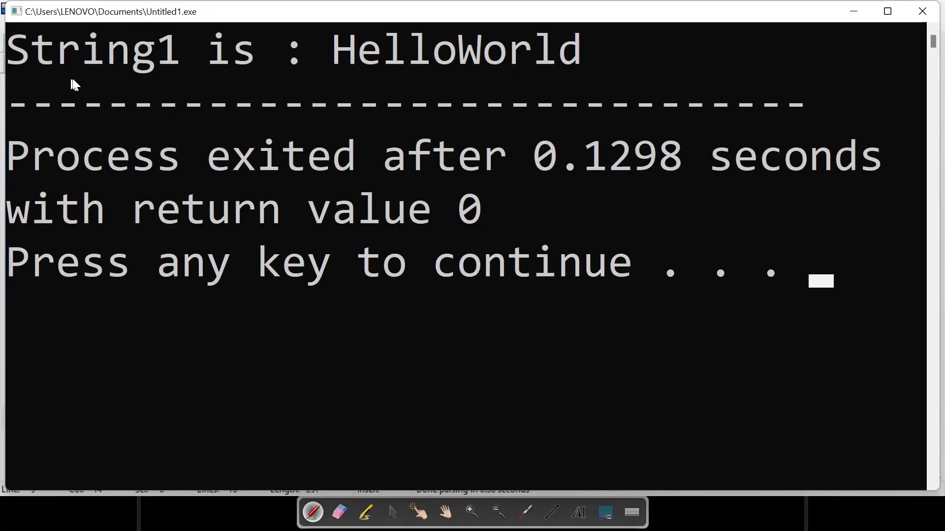
pyautogui.moveTo(697, 38)
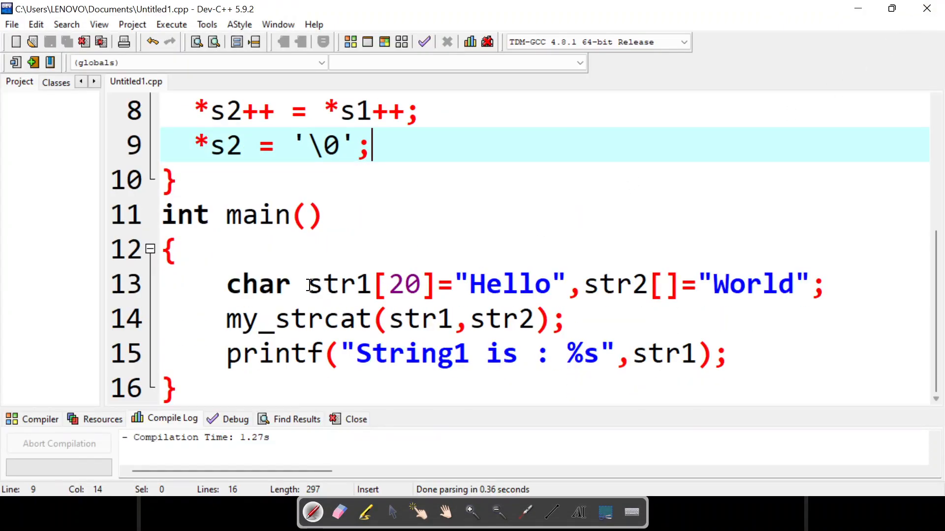
pyautogui.moveTo(307, 285); pyautogui.dragTo(565, 284)
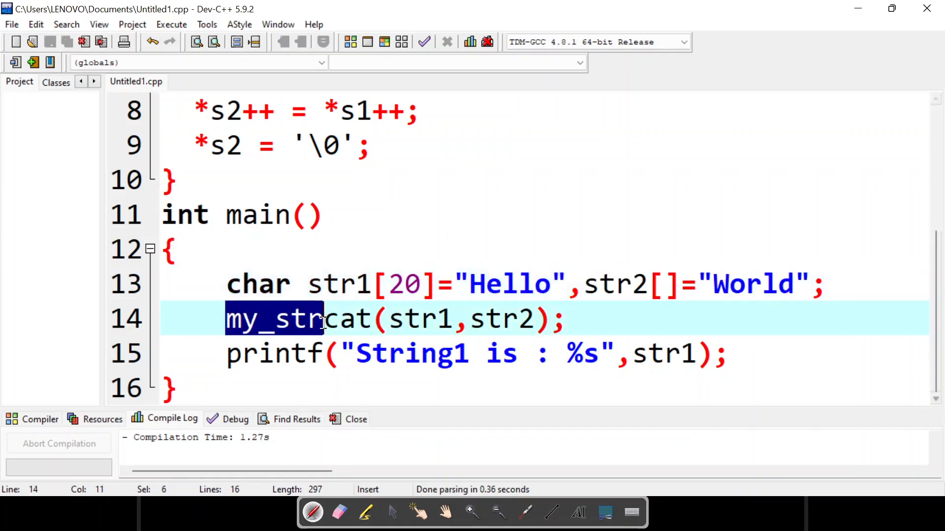
pyautogui.click(567, 319)
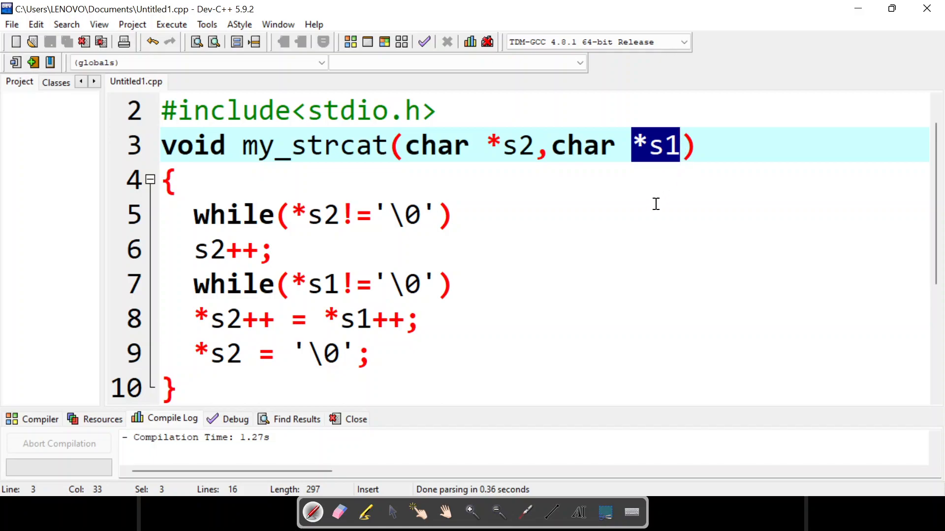
pyautogui.click(283, 214)
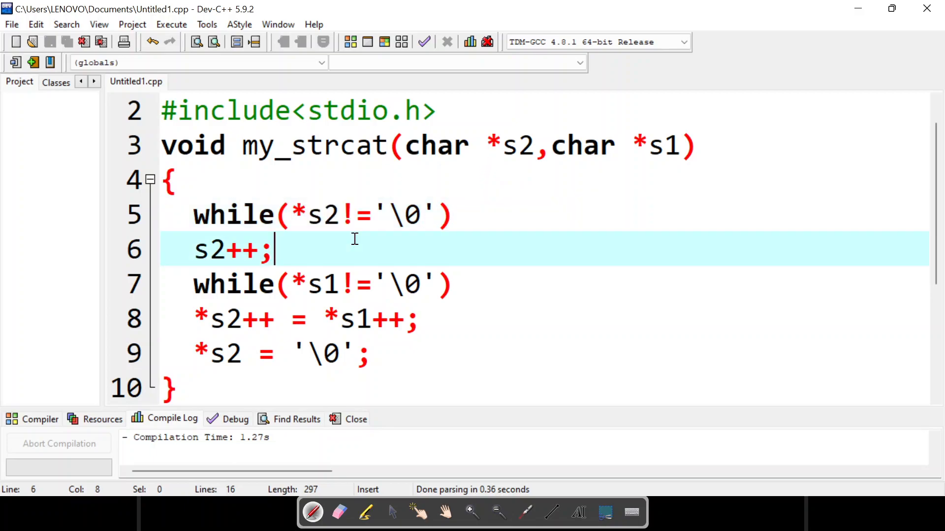
pyautogui.moveTo(312, 297)
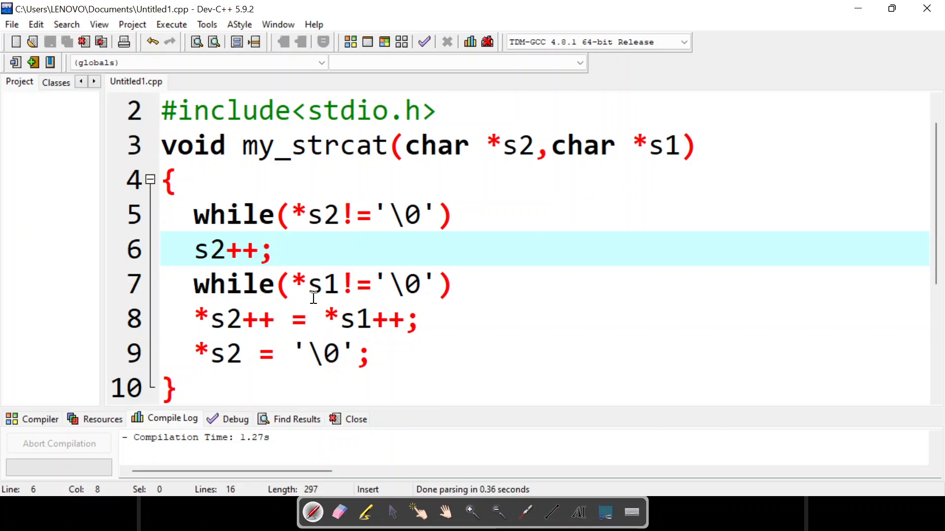
pyautogui.doubleClick(323, 283)
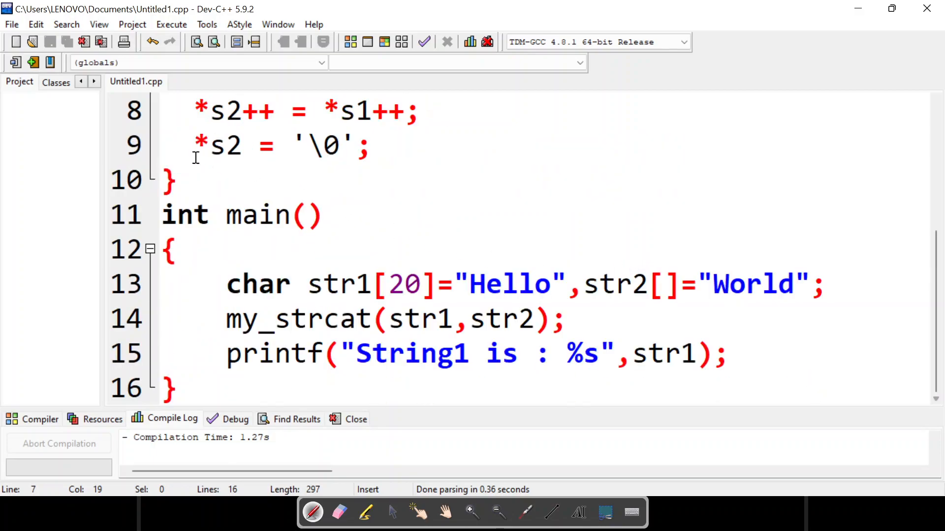
pyautogui.moveTo(193, 145); pyautogui.dragTo(367, 145)
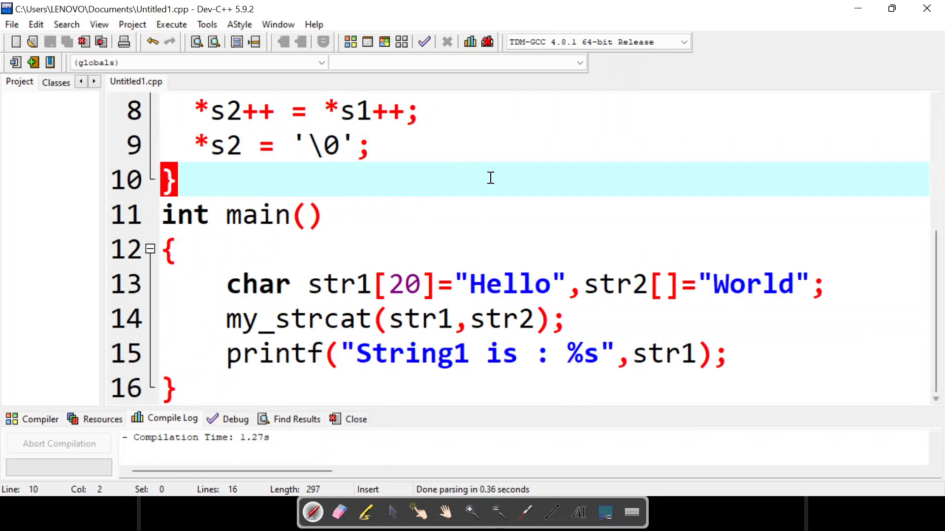
pyautogui.moveTo(497, 178)
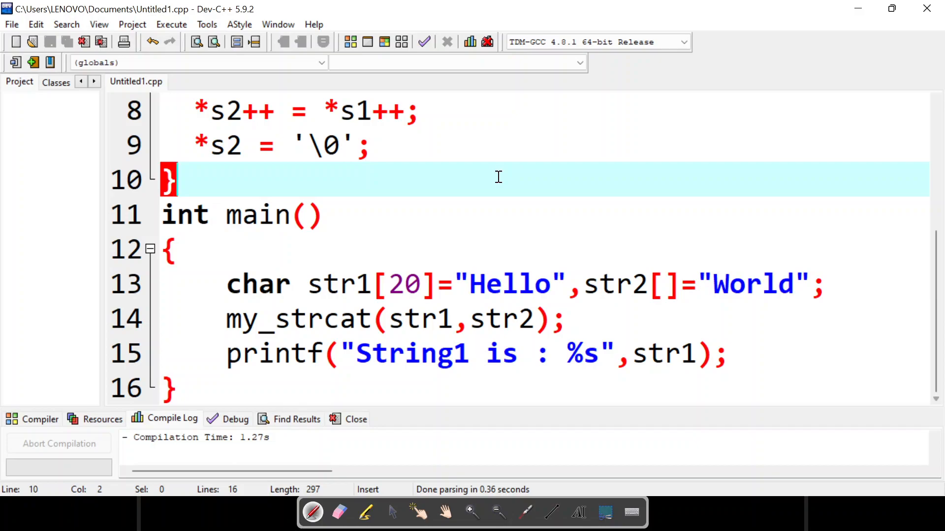
pyautogui.moveTo(380, 371)
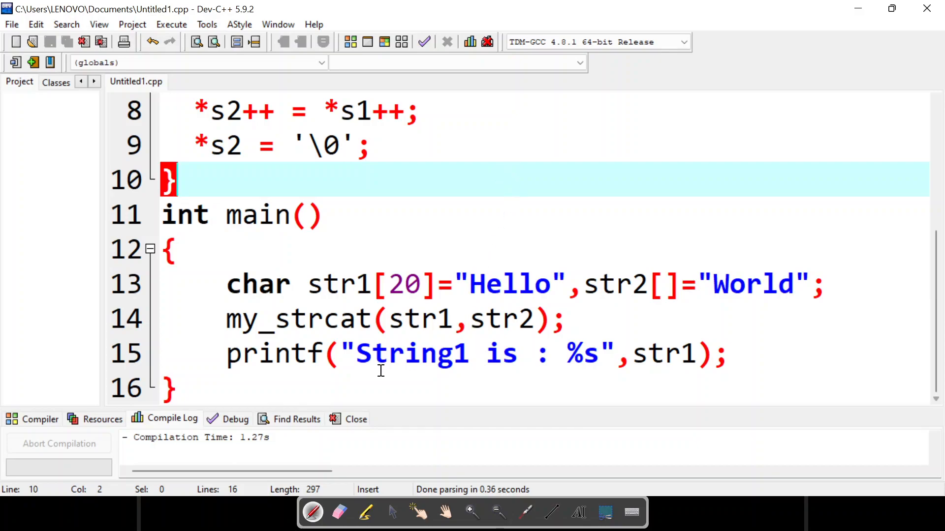
pyautogui.moveTo(356, 353); pyautogui.dragTo(693, 353)
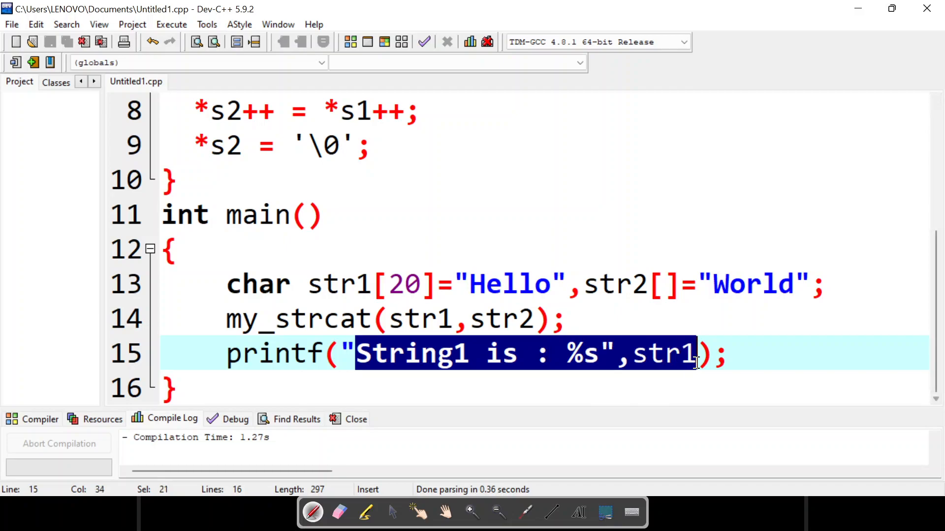
pyautogui.press('ctrl+s')
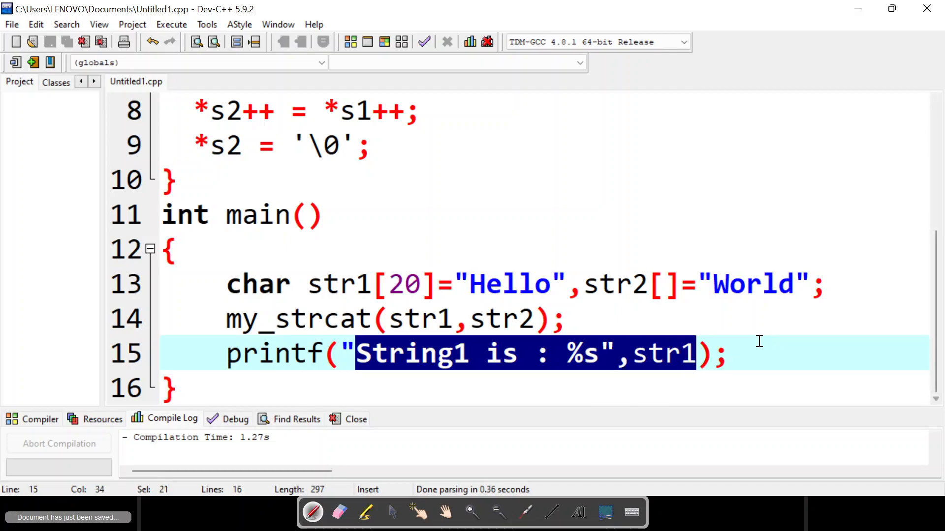